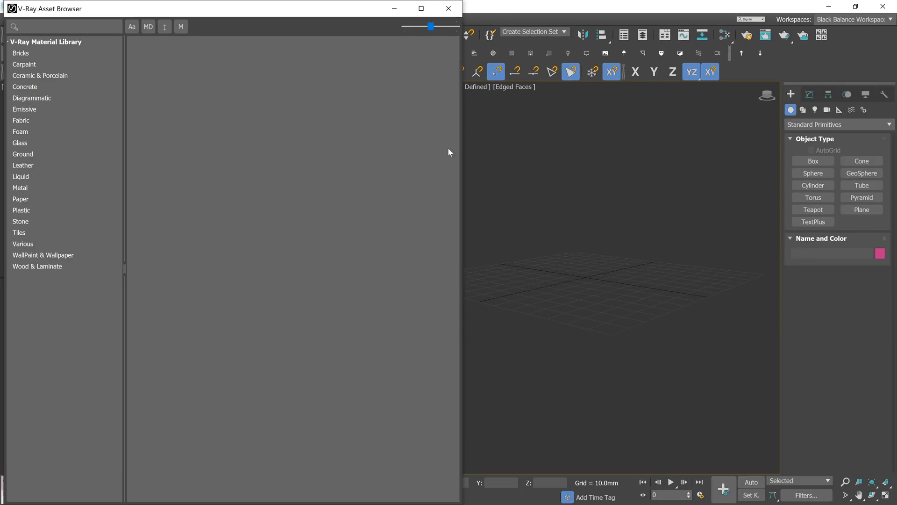
Browse the library categories from Bricks through Carpaint, Ceramic, Diagrammatic, Fabric, Foam and Glass
{"action": "left_click", "coordinate": [21, 52]}
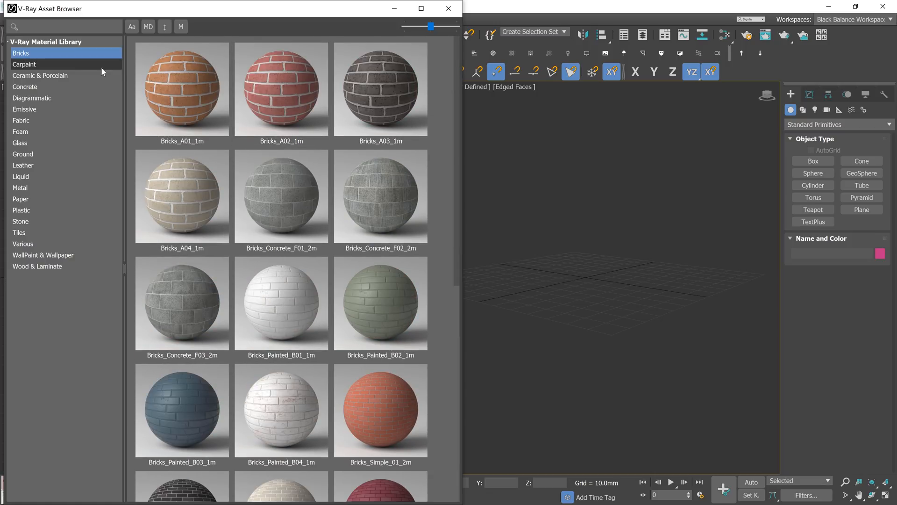
{"action": "left_click", "coordinate": [25, 64]}
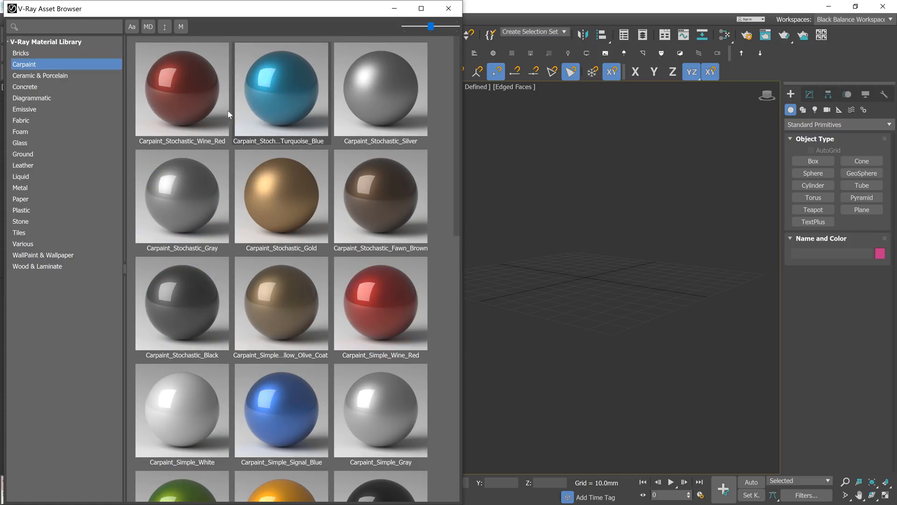
{"action": "left_click", "coordinate": [40, 75]}
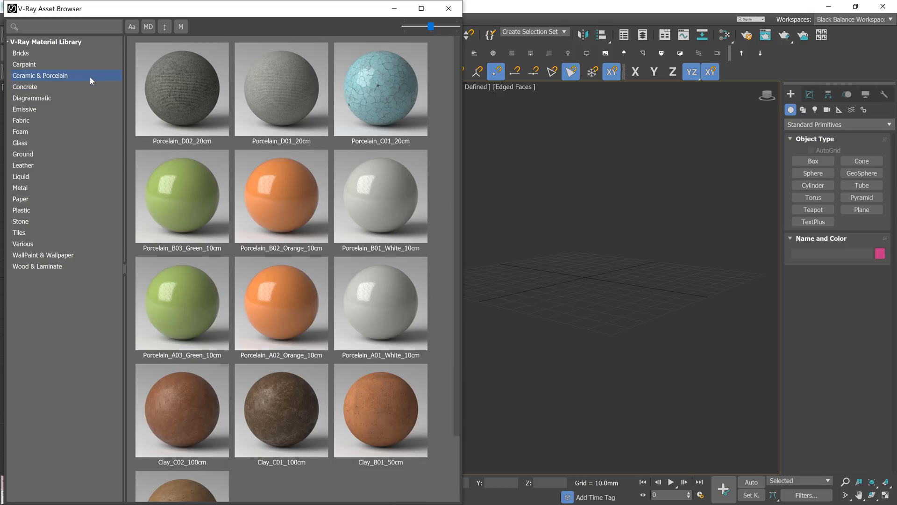
{"action": "left_click", "coordinate": [32, 98]}
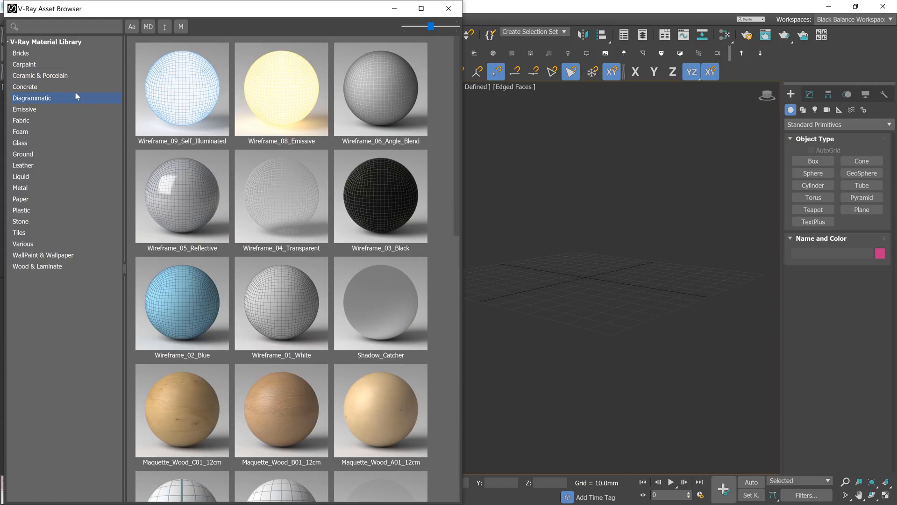
{"action": "mouse_move", "coordinate": [64, 112]}
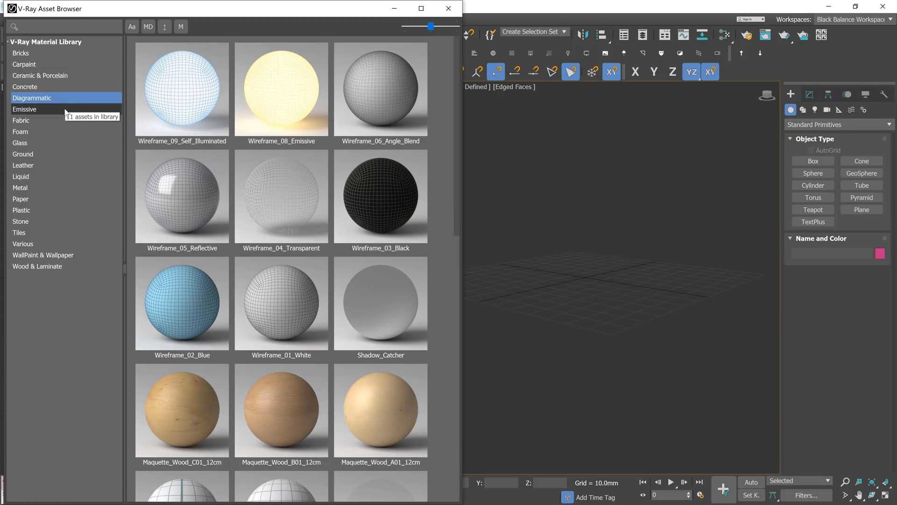
{"action": "left_click", "coordinate": [22, 121]}
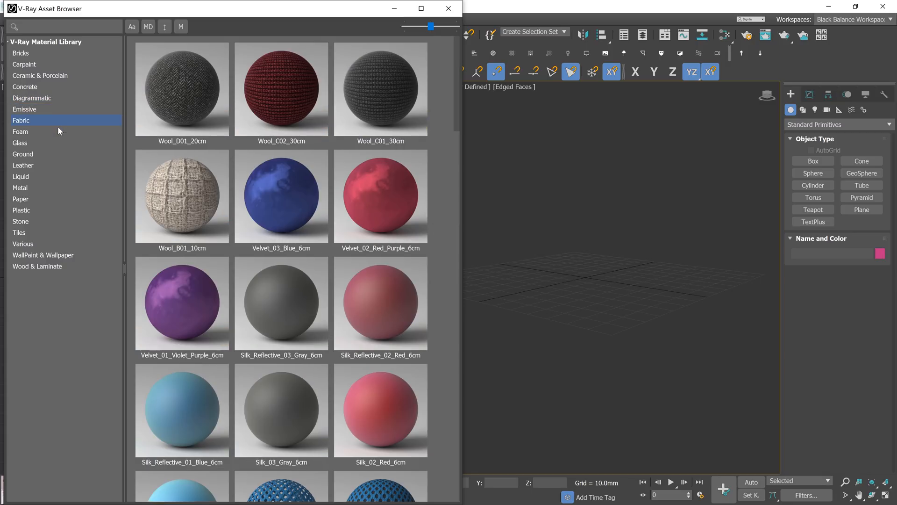
{"action": "scroll", "scroll_direction": "down", "scroll_amount": 3}
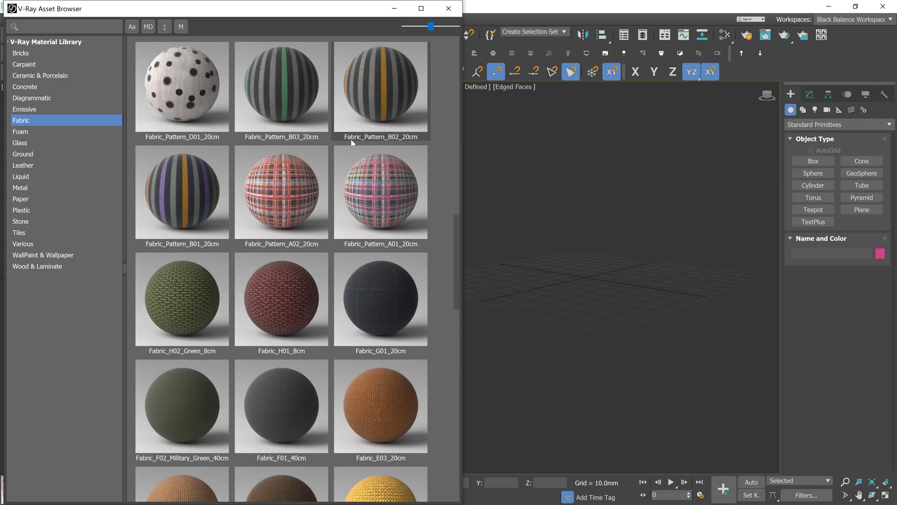
{"action": "left_click", "coordinate": [20, 131]}
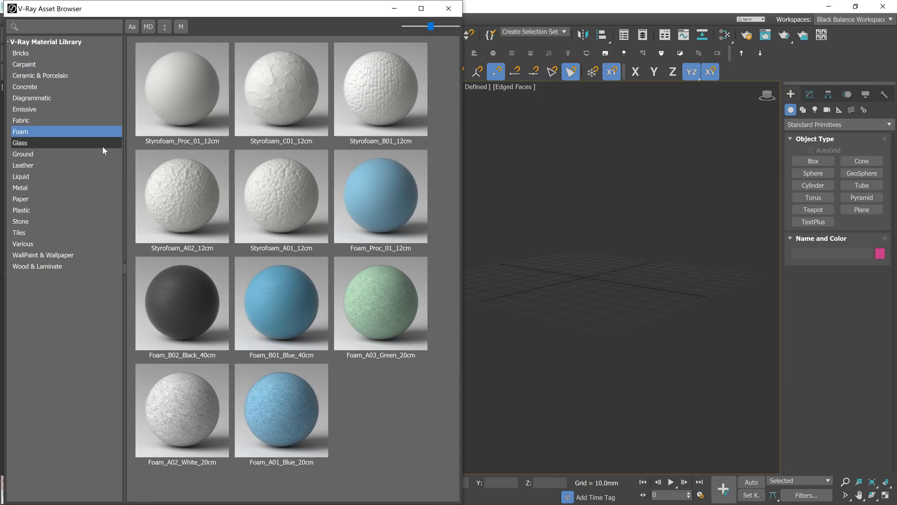
{"action": "left_click", "coordinate": [20, 142]}
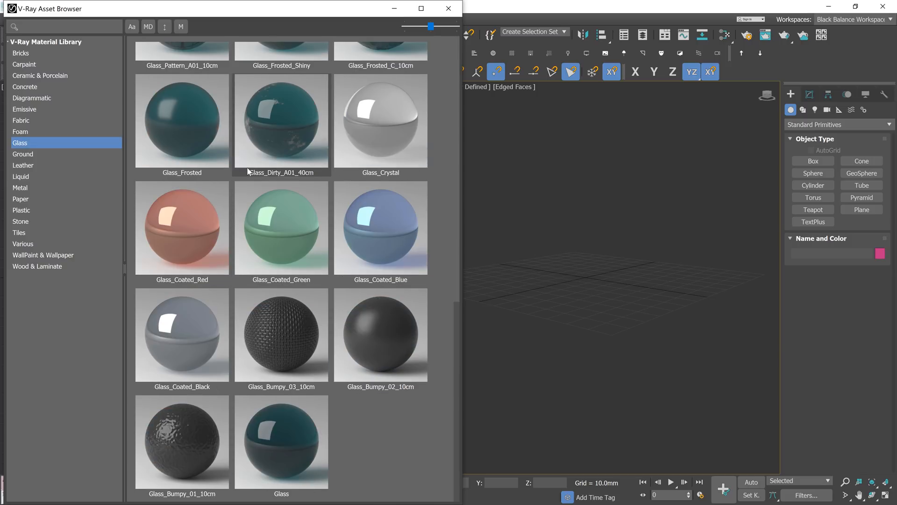
{"action": "mouse_move", "coordinate": [314, 349]}
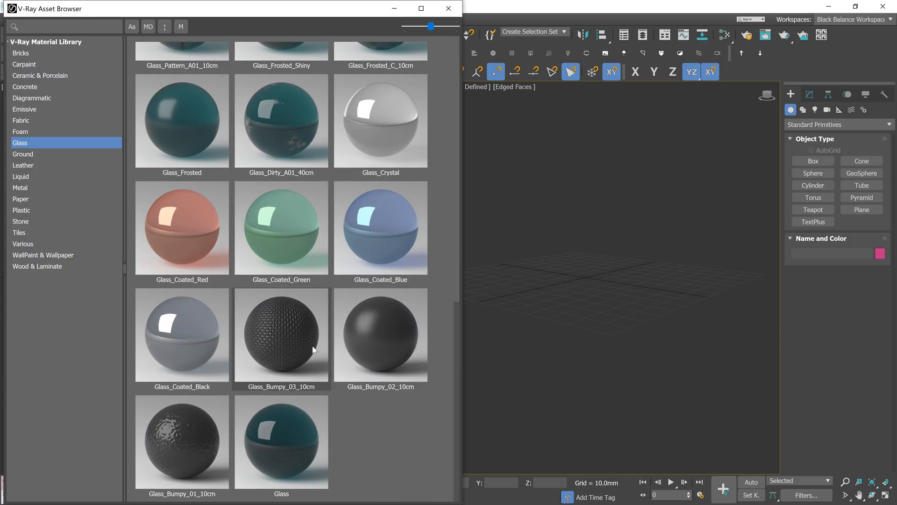
{"action": "mouse_move", "coordinate": [462, 336]}
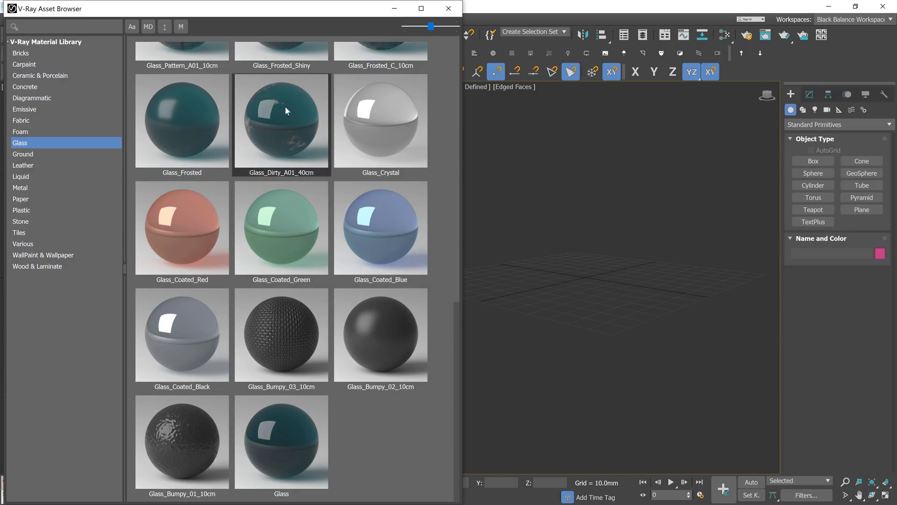
Continue through the Ground, Leather, Liquid, Metal, Paper and Plastic material presets
{"action": "left_click", "coordinate": [23, 154]}
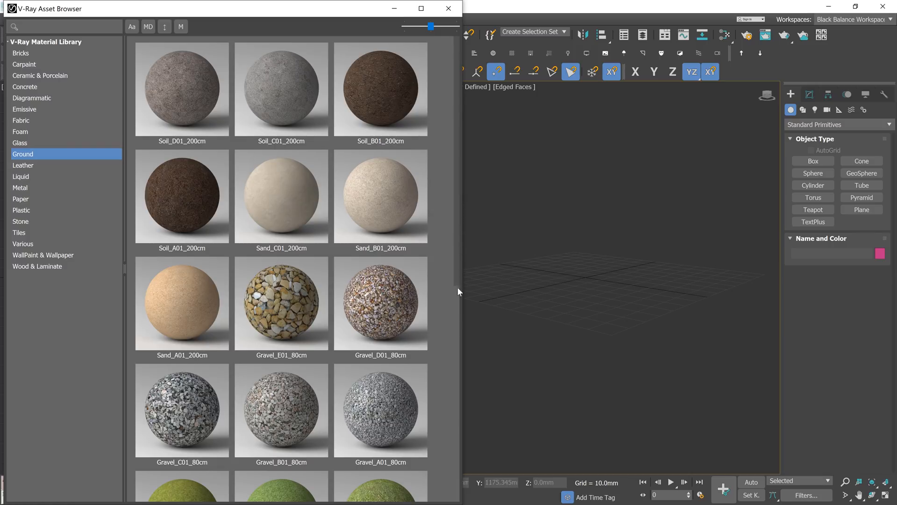
{"action": "scroll", "scroll_direction": "down", "scroll_amount": 3}
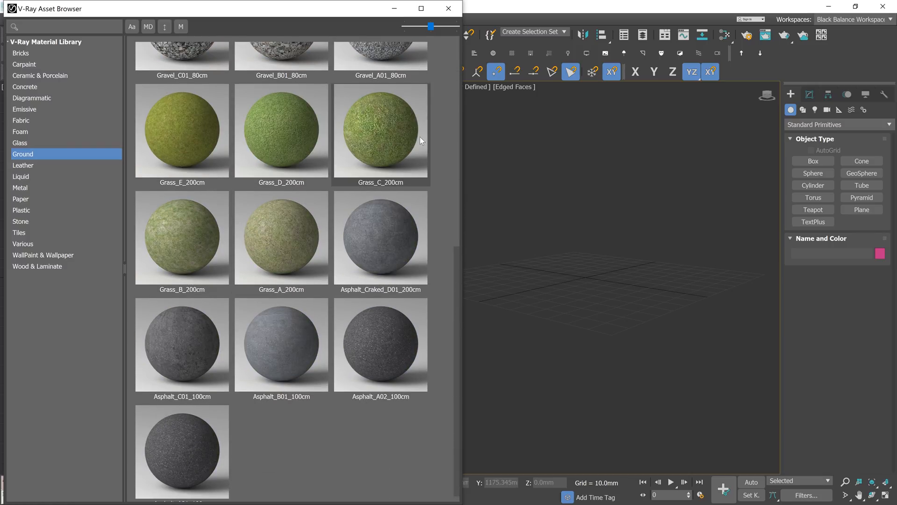
{"action": "left_click", "coordinate": [23, 165]}
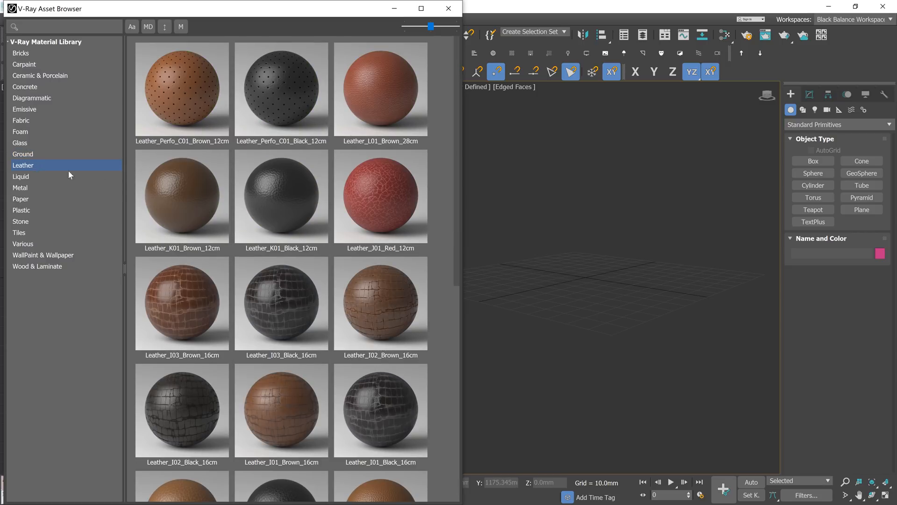
{"action": "scroll", "scroll_direction": "down", "scroll_amount": 3}
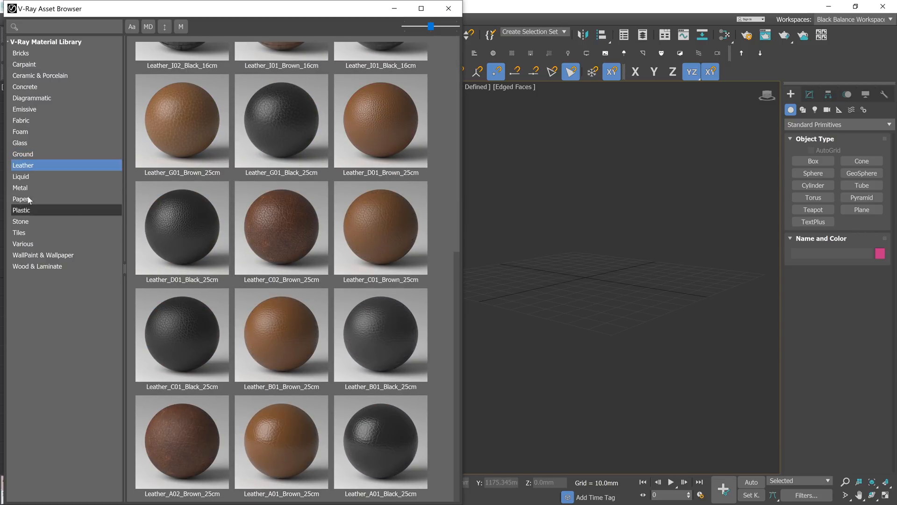
{"action": "left_click", "coordinate": [20, 177]}
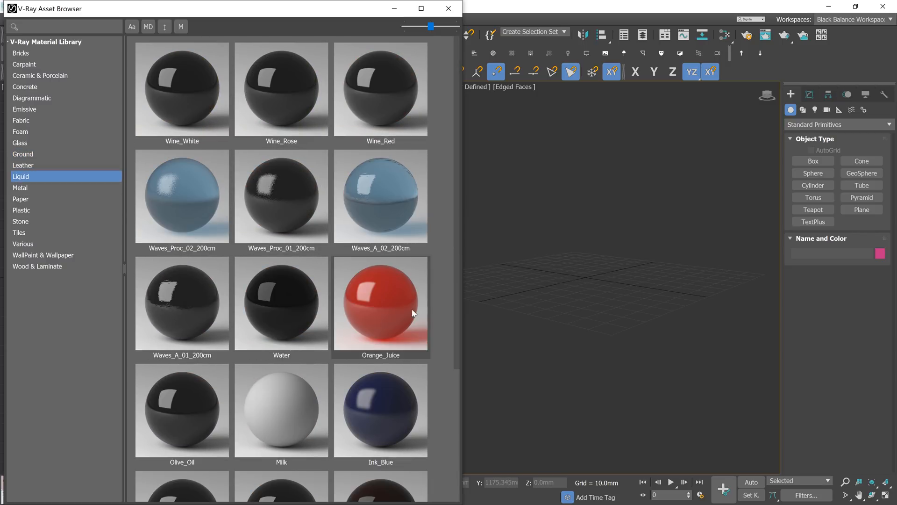
{"action": "scroll", "scroll_direction": "down", "scroll_amount": 3}
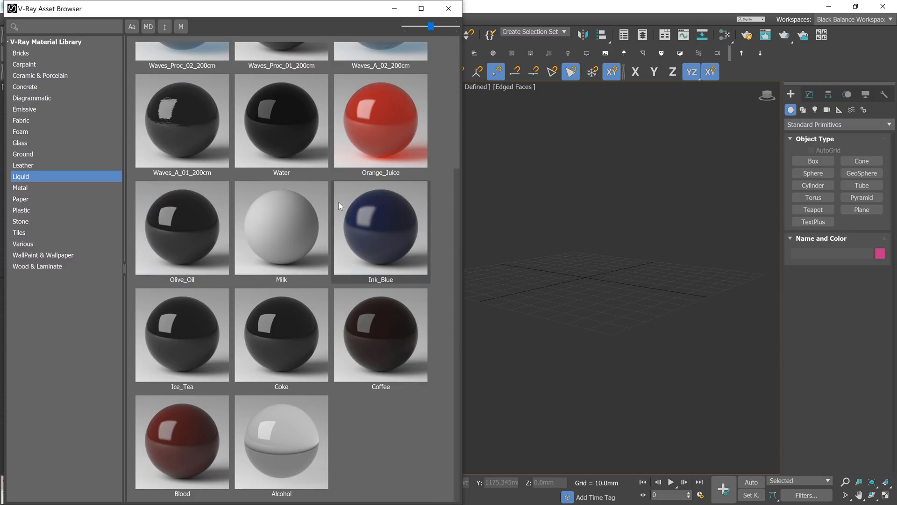
{"action": "left_click", "coordinate": [20, 187]}
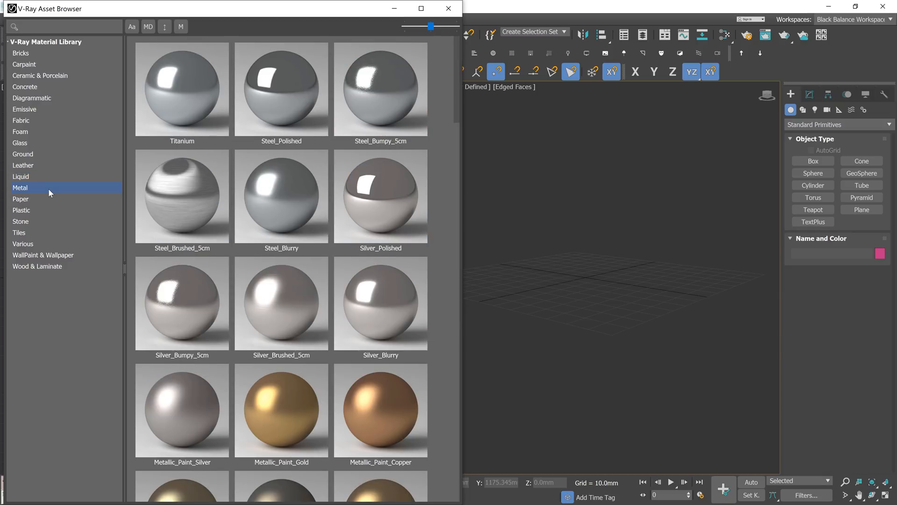
{"action": "scroll", "scroll_direction": "down", "scroll_amount": 3}
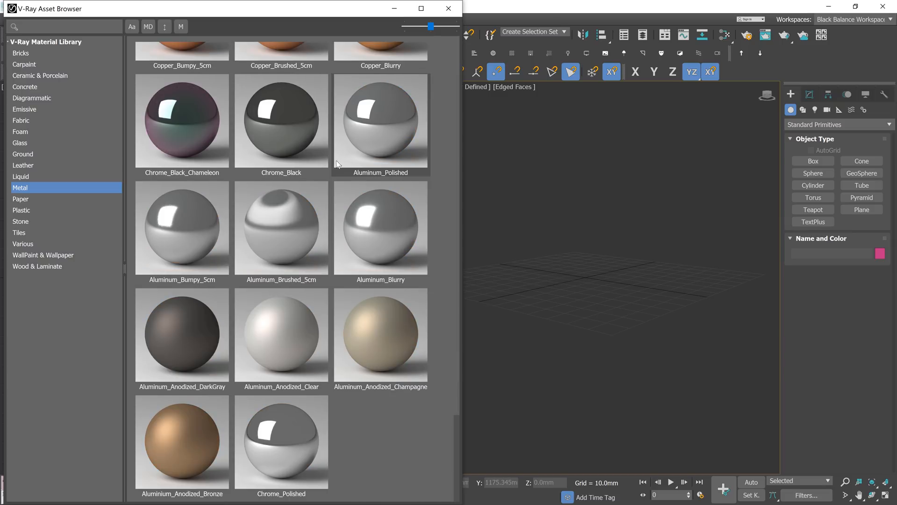
{"action": "left_click", "coordinate": [20, 199]}
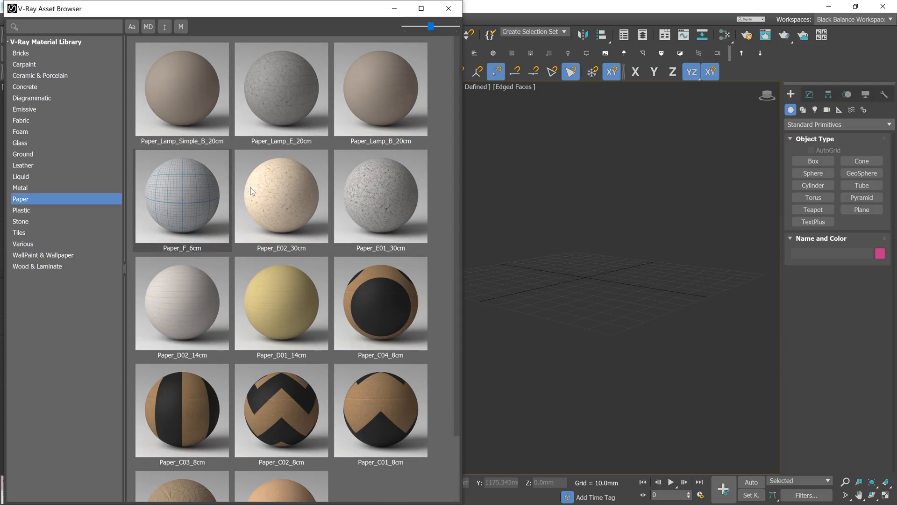
{"action": "left_click", "coordinate": [21, 210]}
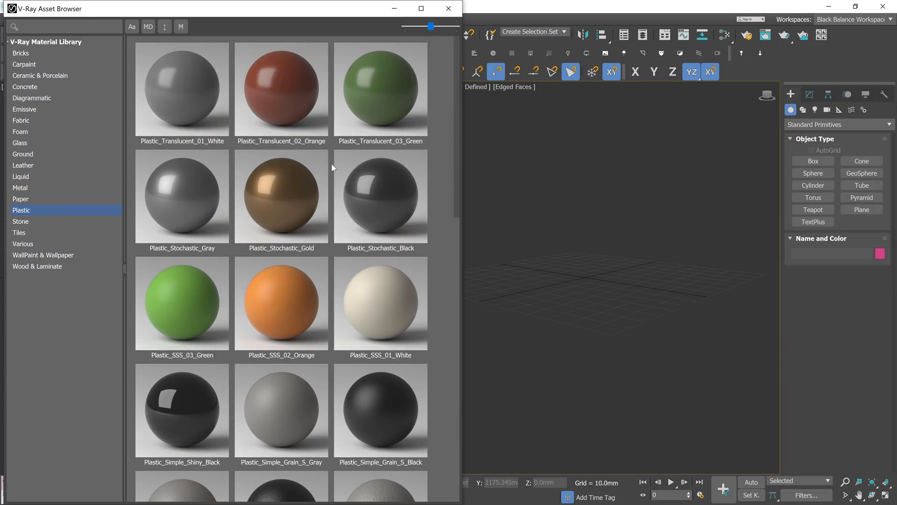
Browse Stone, Tiles and Various, scroll the Wood & Laminate materials, then return to Bricks
{"action": "scroll", "scroll_direction": "down", "scroll_amount": 3}
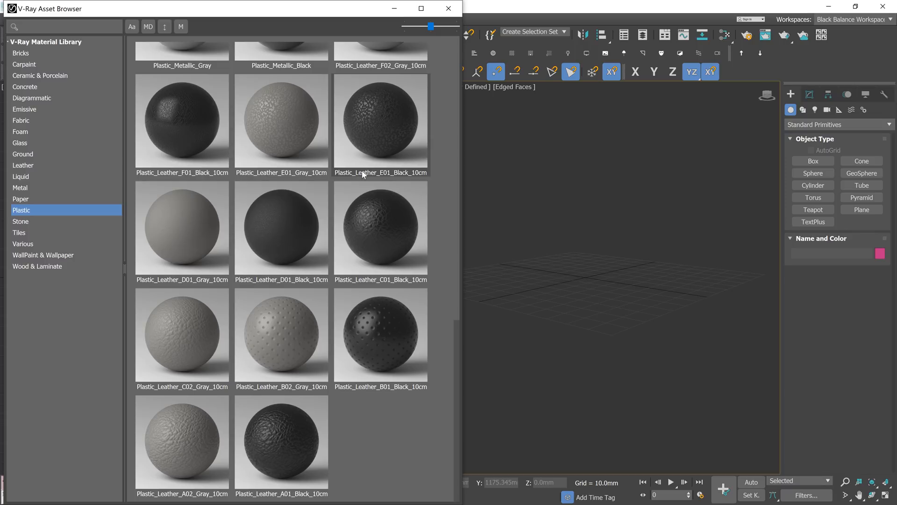
{"action": "left_click", "coordinate": [21, 221]}
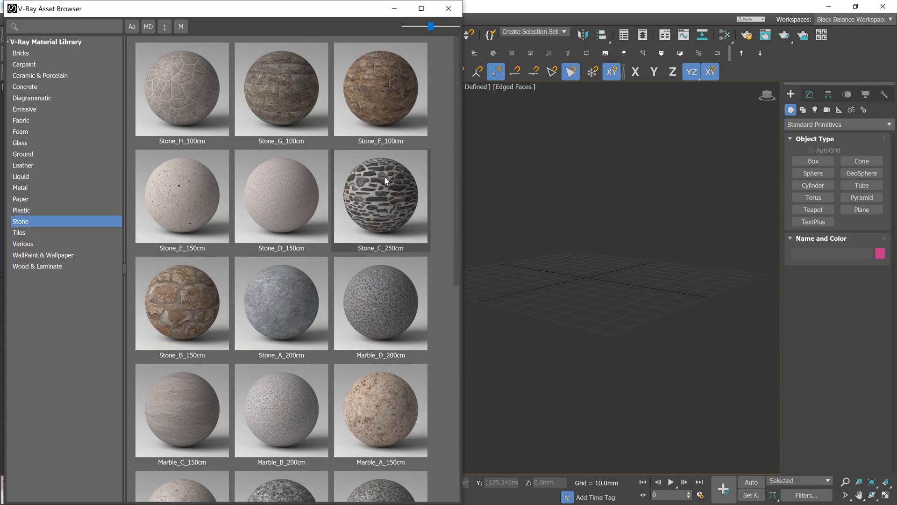
{"action": "left_click", "coordinate": [18, 232]}
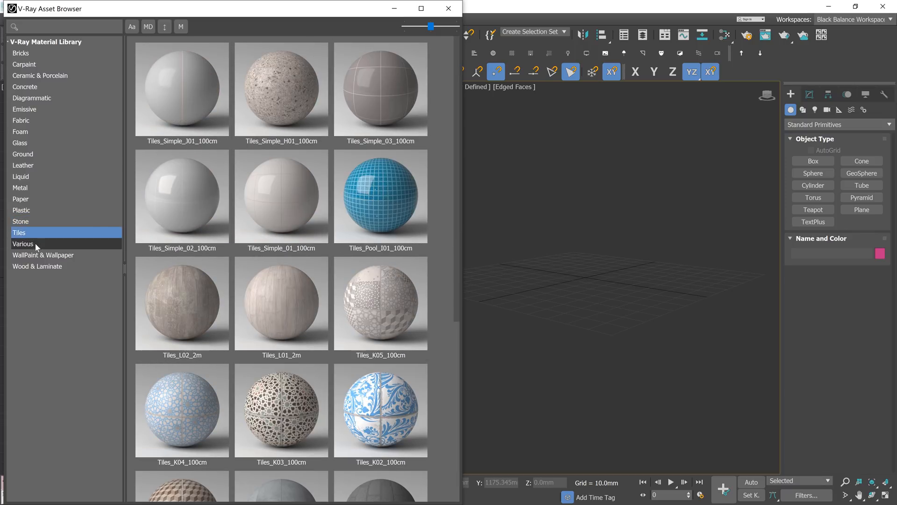
{"action": "left_click", "coordinate": [22, 243]}
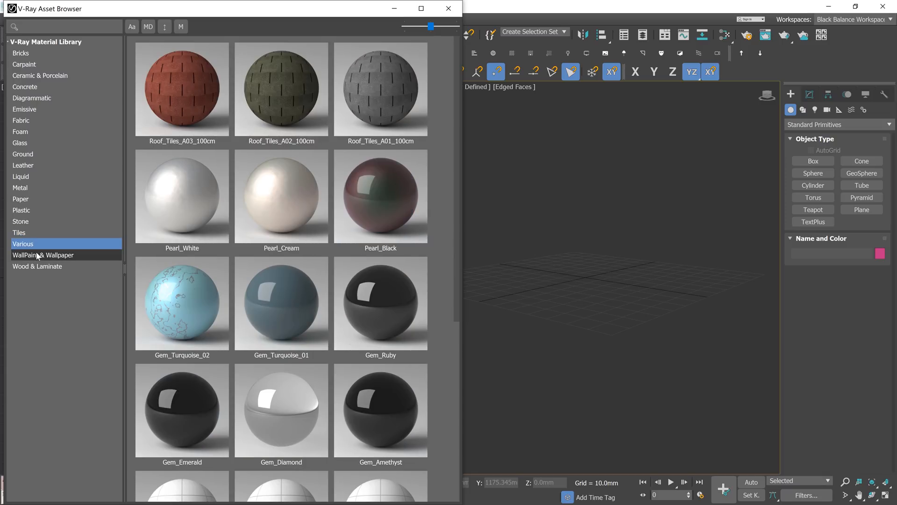
{"action": "left_click", "coordinate": [36, 267]}
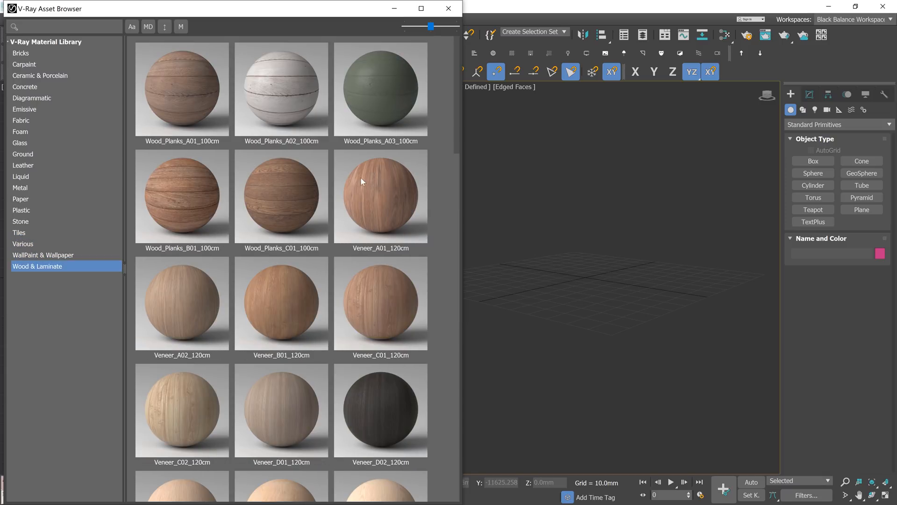
{"action": "scroll", "scroll_direction": "down", "scroll_amount": 3}
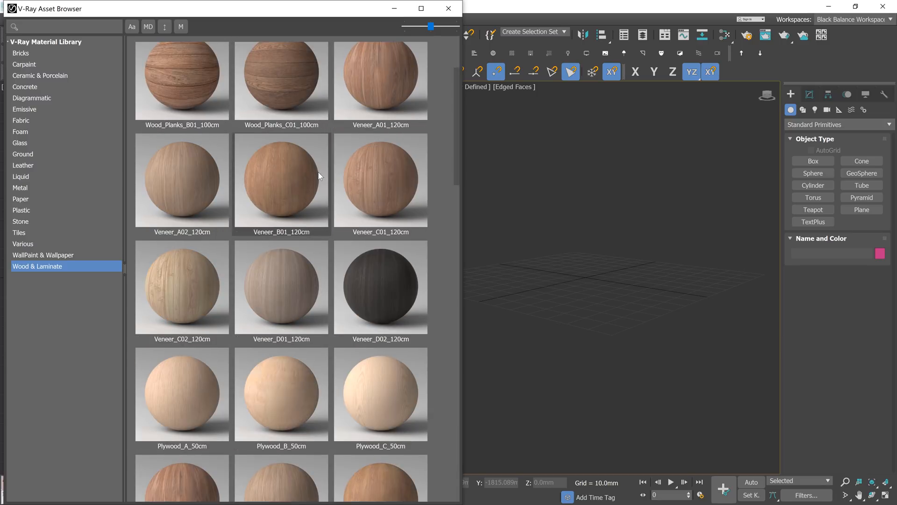
{"action": "left_click", "coordinate": [20, 52]}
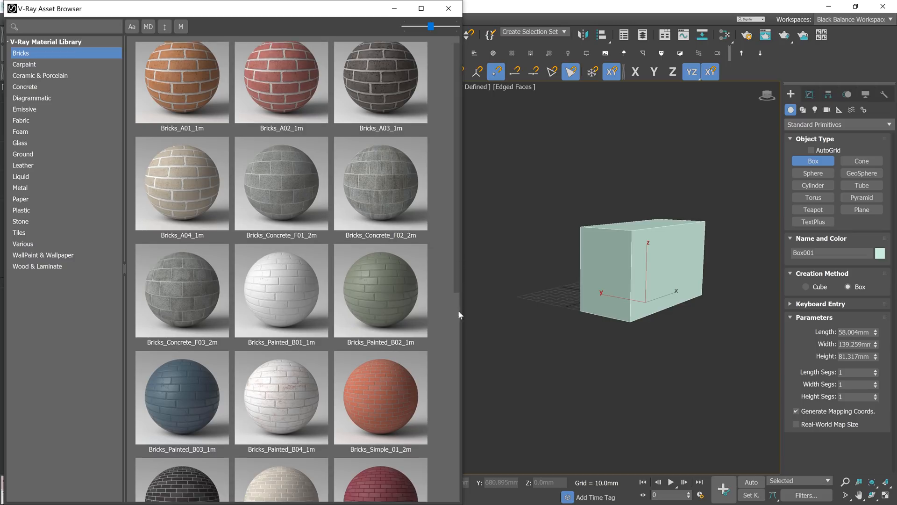
Apply the Bricks_Weathered_E02_1m library material to the selected box
{"action": "right_click", "coordinate": [380, 391]}
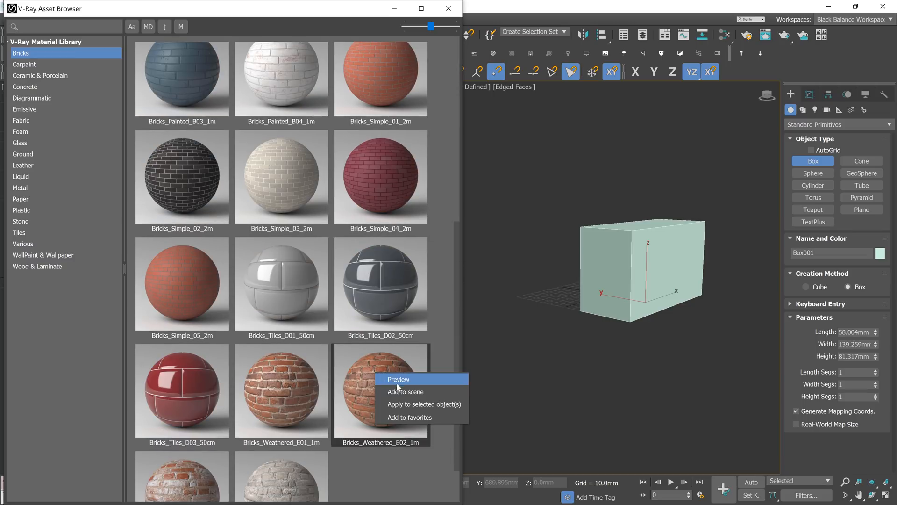
{"action": "left_click", "coordinate": [398, 378]}
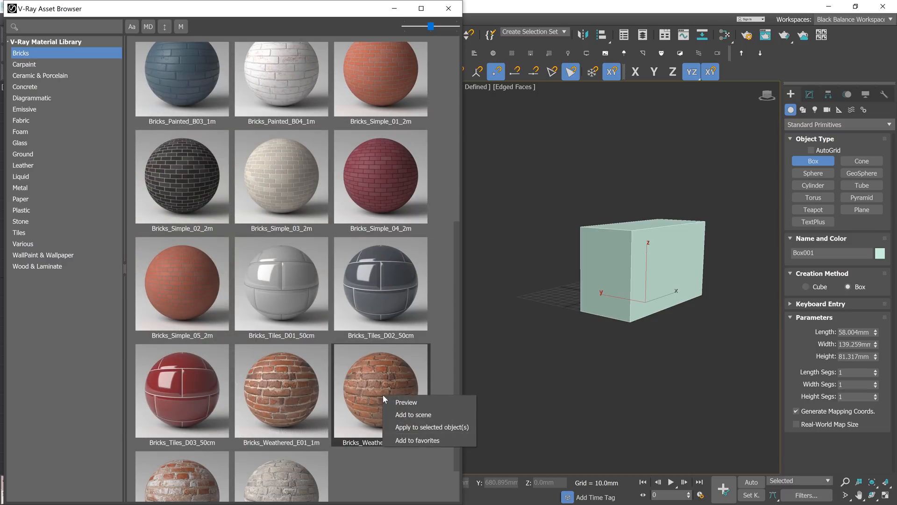
{"action": "mouse_move", "coordinate": [429, 440]}
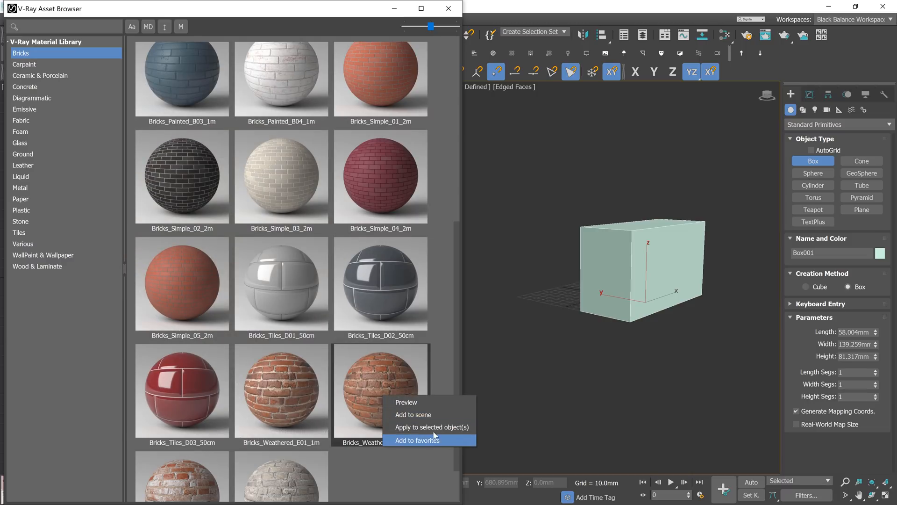
{"action": "left_click", "coordinate": [417, 440]}
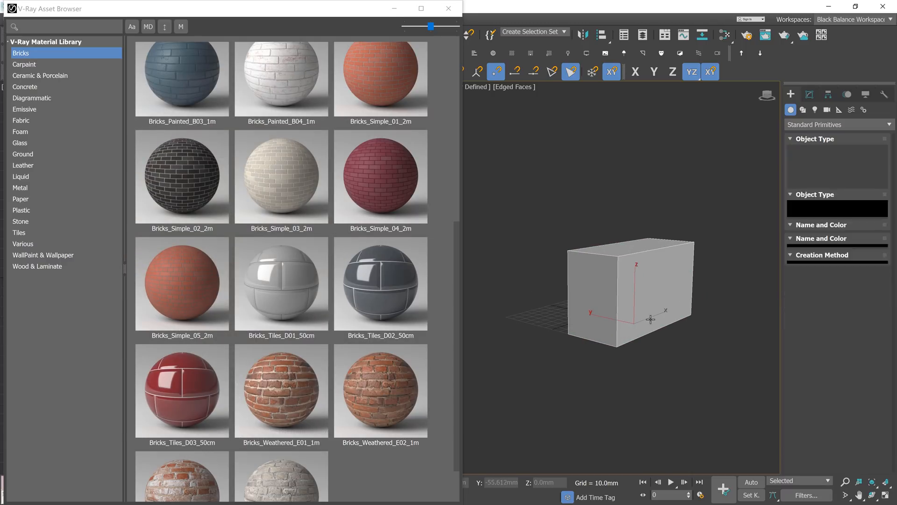
{"action": "right_click", "coordinate": [650, 320]}
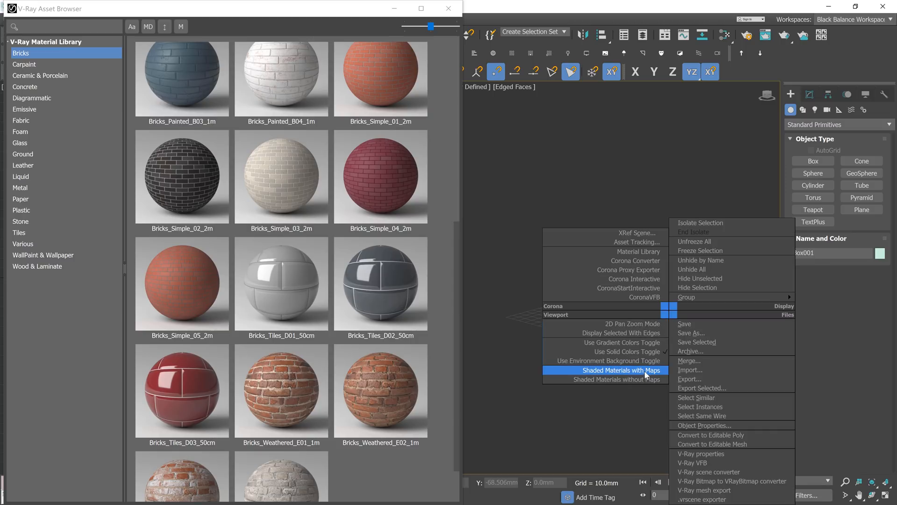
Switch the viewport to Shaded Materials with Maps so the brick texture shows on the box
{"action": "left_click", "coordinate": [611, 370]}
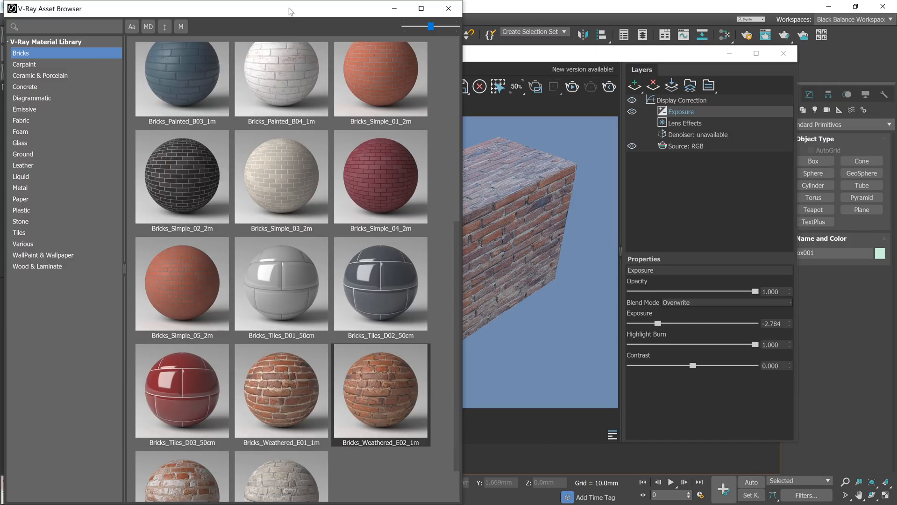
{"action": "mouse_move", "coordinate": [158, 281]}
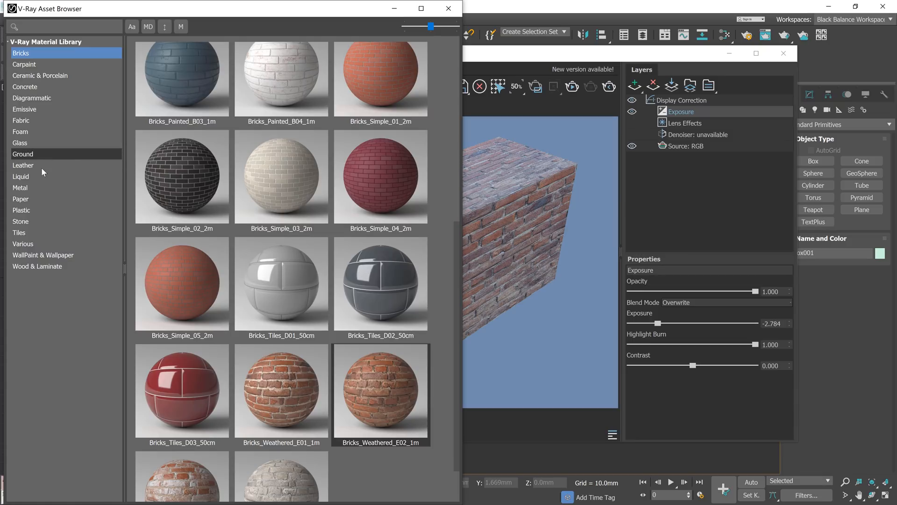
Browse the Metal presets for a patterned metal, then move on to the Liquid and Glass categories
{"action": "left_click", "coordinate": [19, 187]}
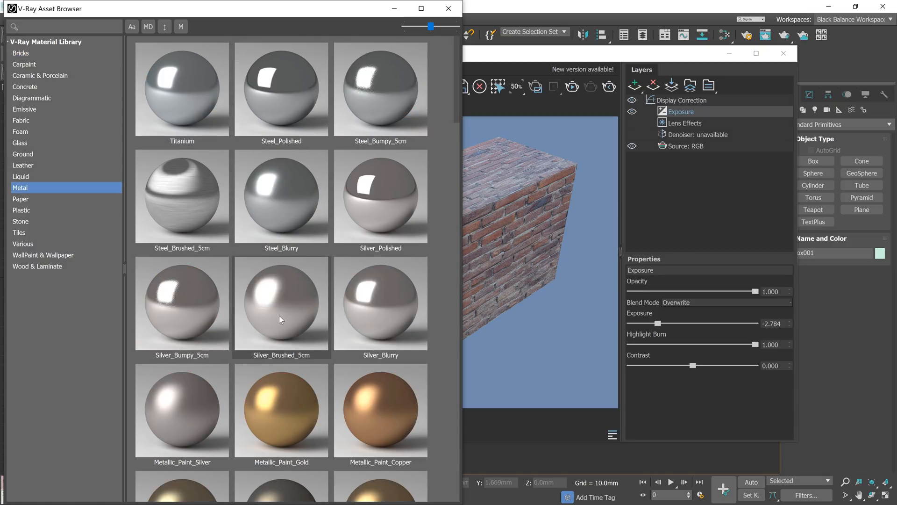
{"action": "scroll", "scroll_direction": "down", "scroll_amount": 3}
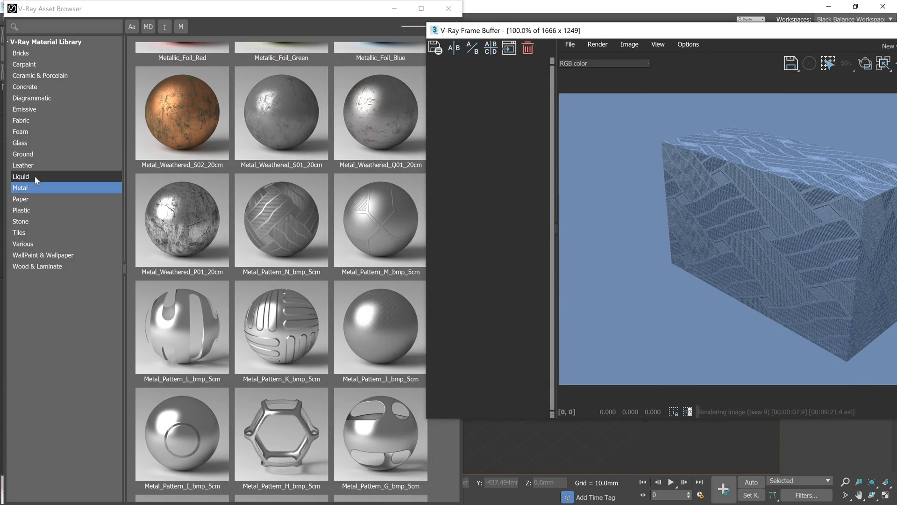
{"action": "left_click", "coordinate": [21, 176]}
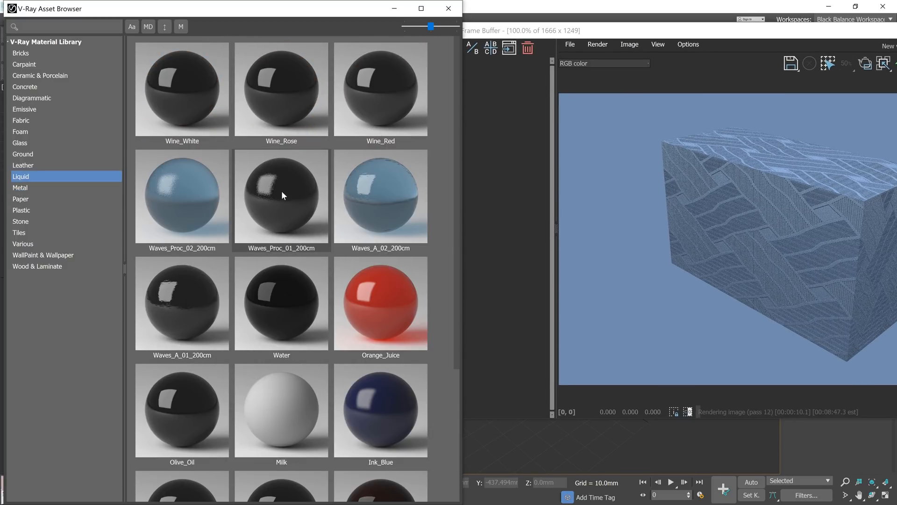
{"action": "left_click", "coordinate": [20, 142]}
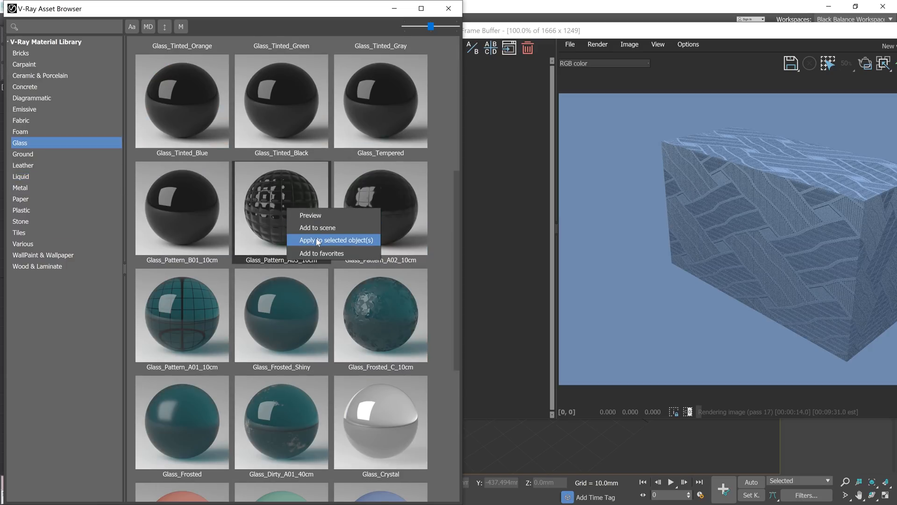
Apply the Glass_Pattern_A03_10cm material to the box and scroll the presets
{"action": "left_click", "coordinate": [333, 240]}
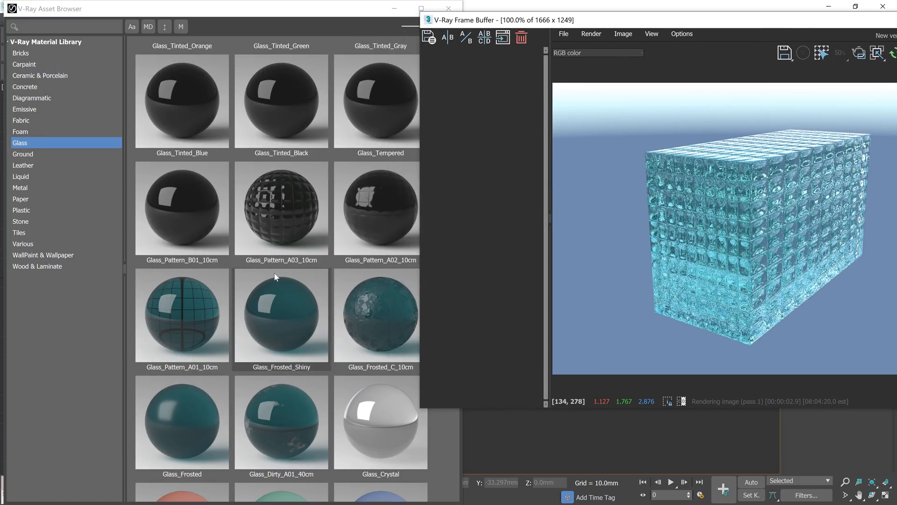
{"action": "scroll", "scroll_direction": "down", "scroll_amount": 3}
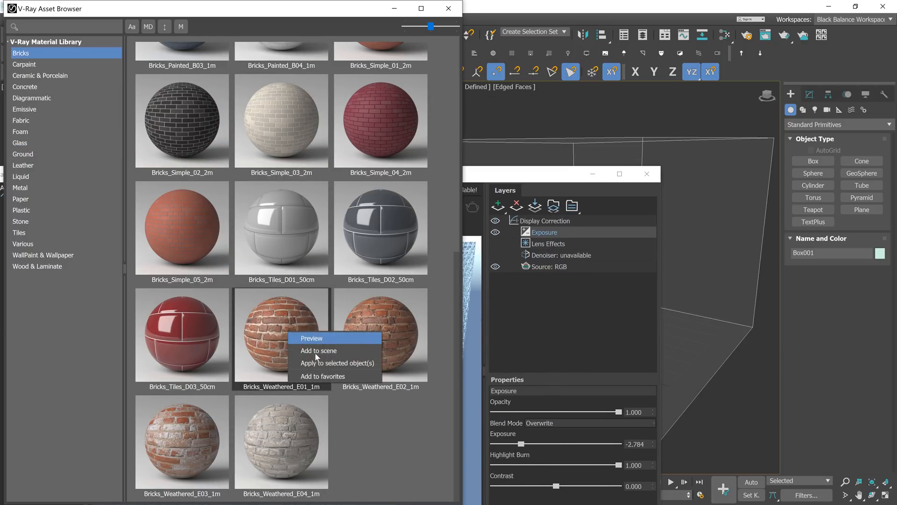
Add Bricks_Weathered_E01_1m to the scene, inspect its diffuse texture node, then open Kitchen.max
{"action": "left_click", "coordinate": [312, 338]}
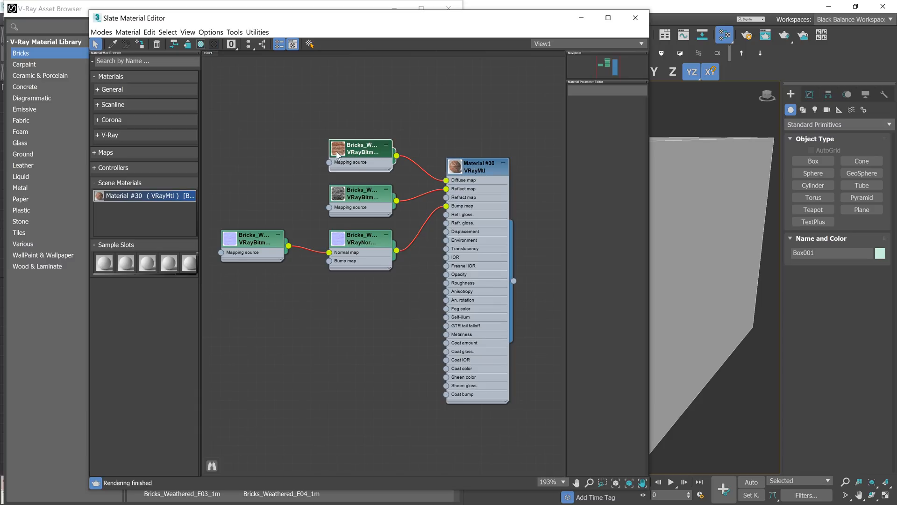
{"action": "double_click", "coordinate": [359, 148]}
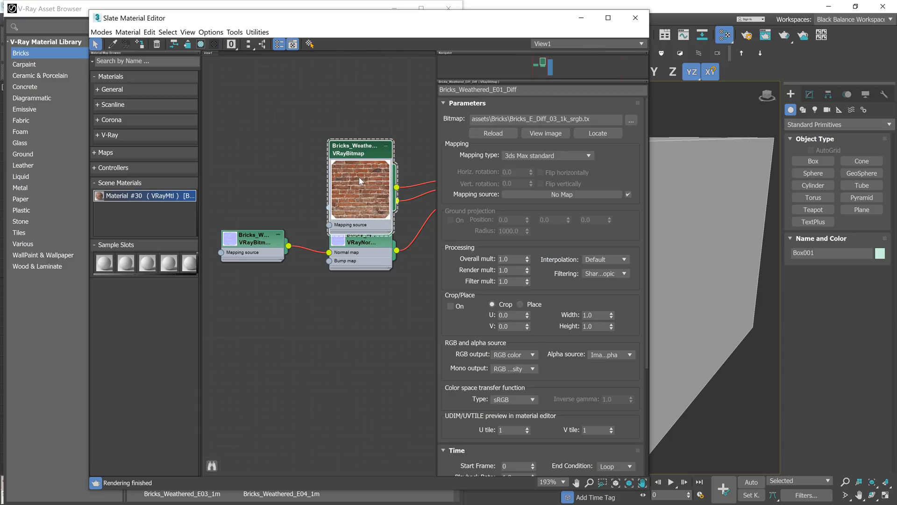
{"action": "left_click_drag", "start_coordinate": [360, 146], "coordinate": [324, 91]}
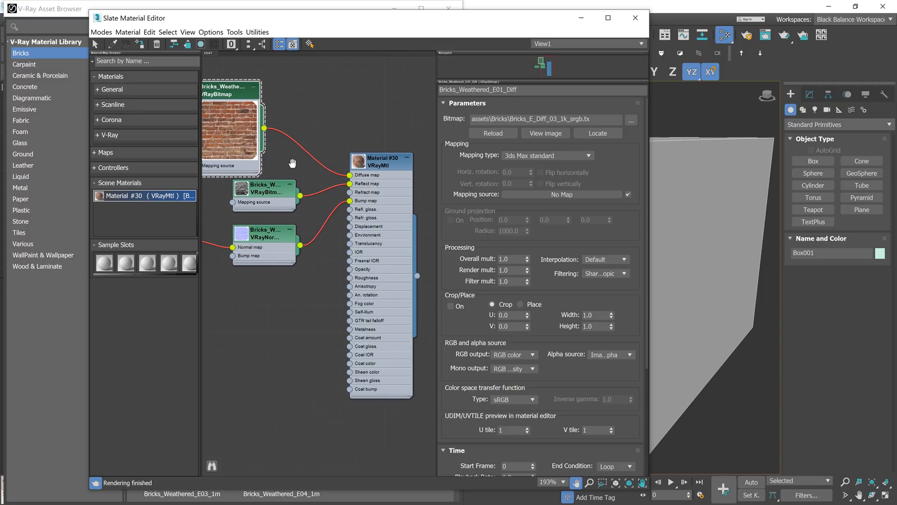
{"action": "left_click", "coordinate": [633, 18]}
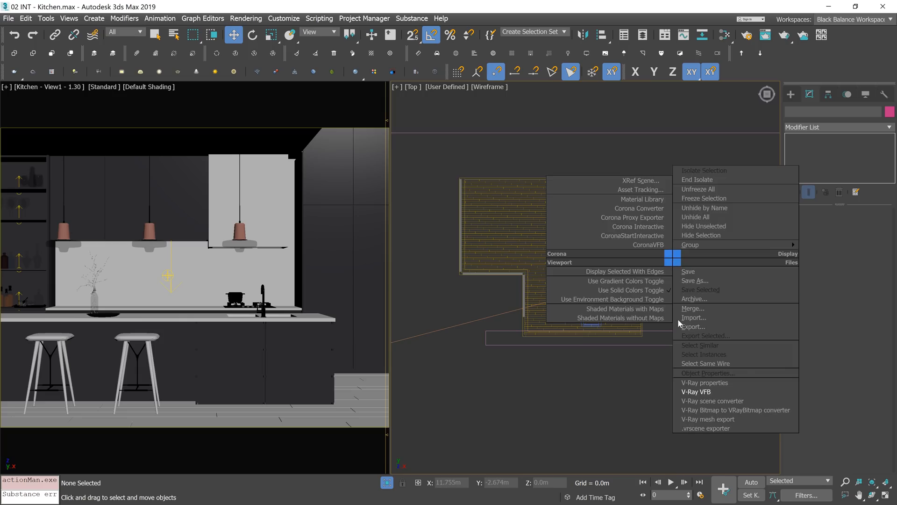
{"action": "left_click", "coordinate": [696, 392]}
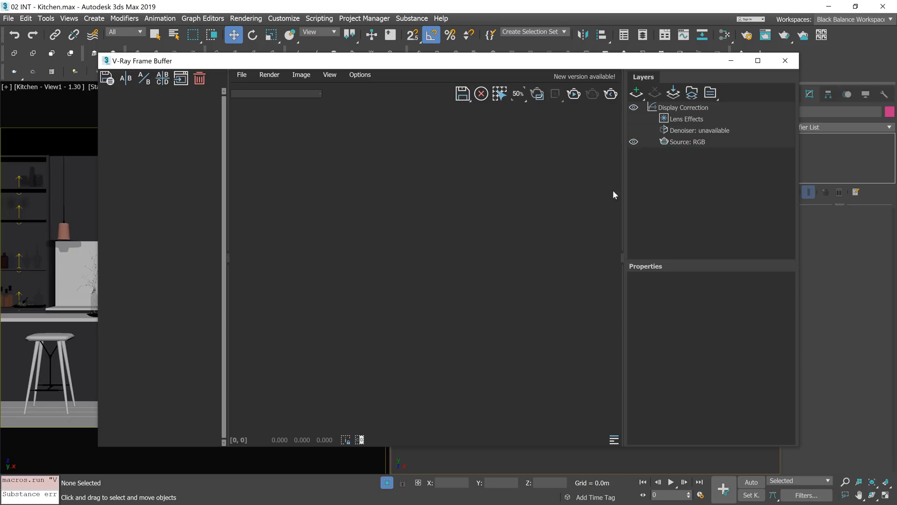
{"action": "mouse_move", "coordinate": [568, 159]}
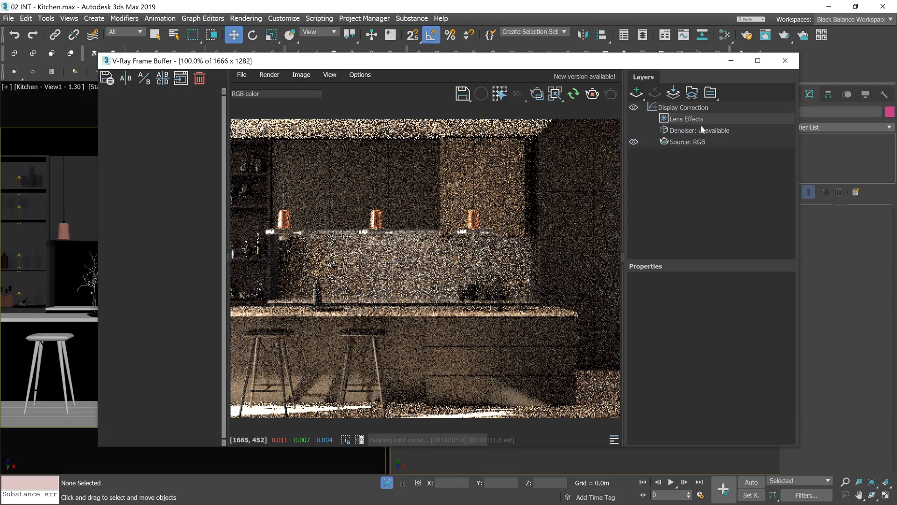
{"action": "left_click", "coordinate": [701, 131]}
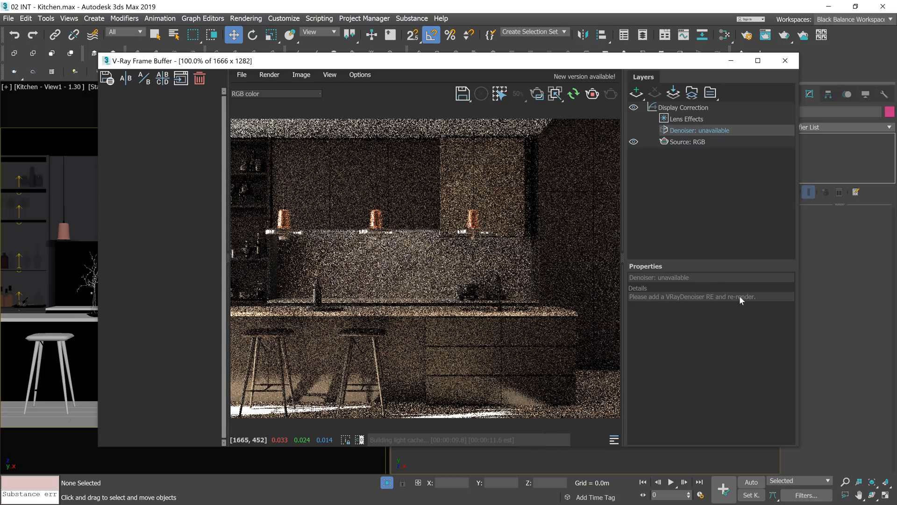
{"action": "left_click", "coordinate": [685, 118]}
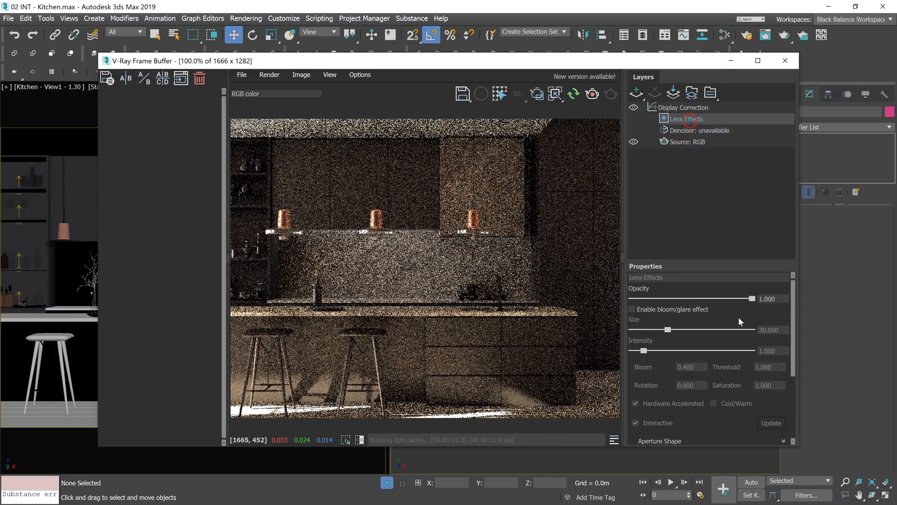
{"action": "scroll", "scroll_direction": "down", "scroll_amount": 3}
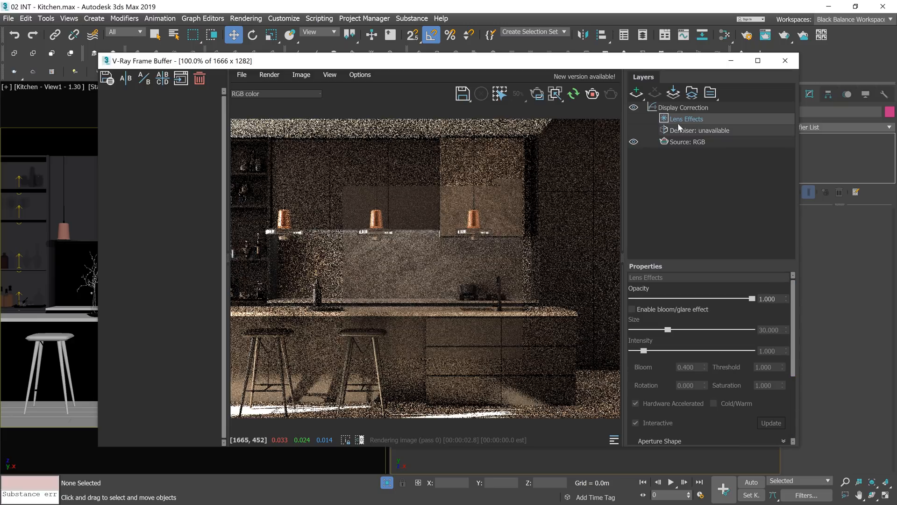
{"action": "left_click", "coordinate": [689, 141]}
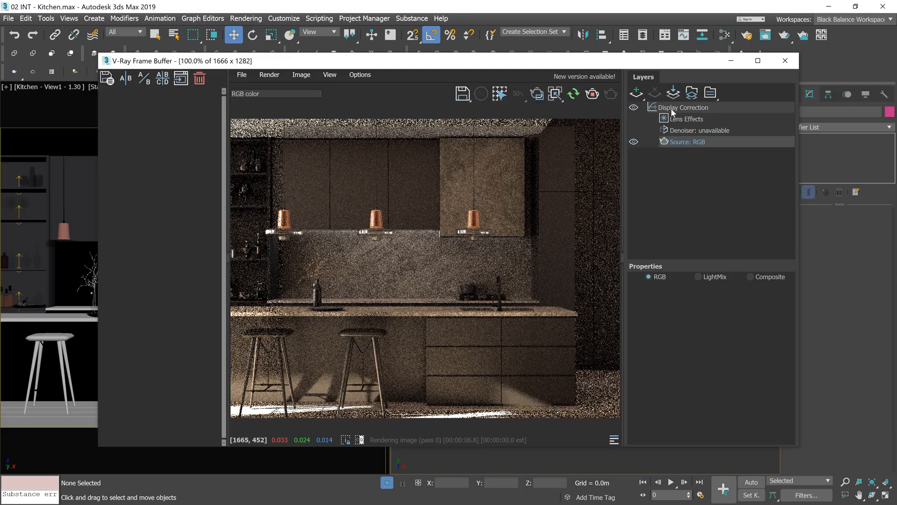
{"action": "left_click", "coordinate": [683, 107]}
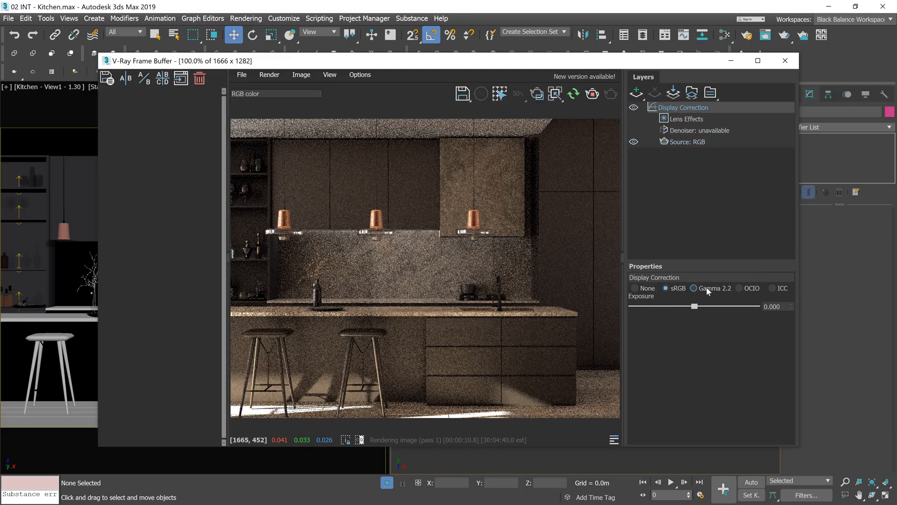
{"action": "left_click", "coordinate": [635, 288]}
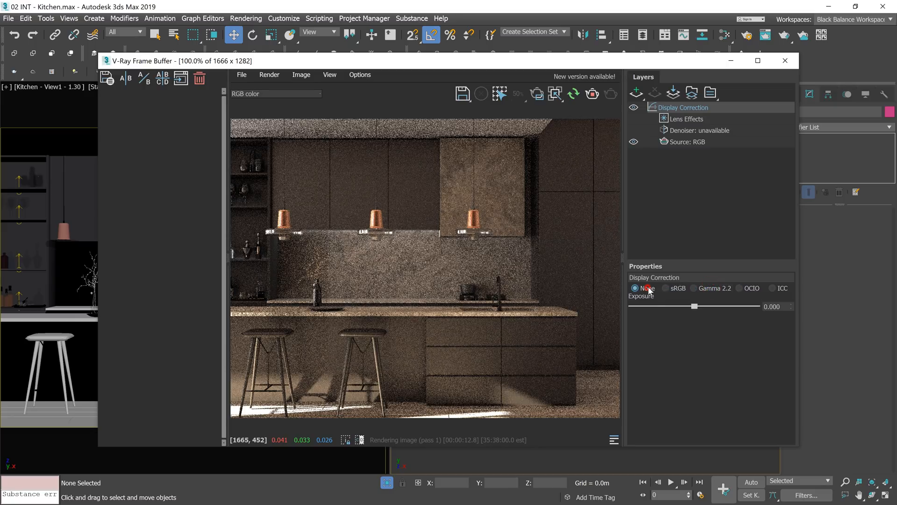
{"action": "left_click", "coordinate": [666, 288]}
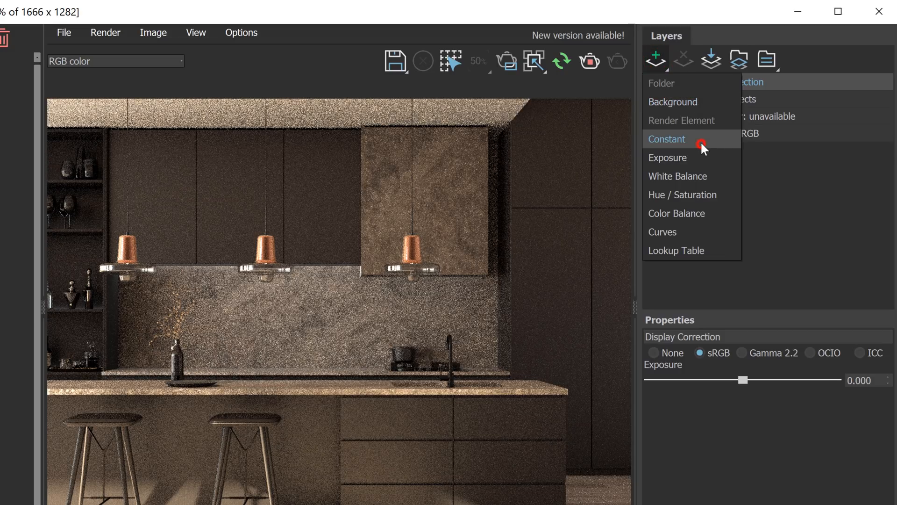
Try a yellow-green Constant layer at about a quarter opacity over the render, then delete it
{"action": "left_click", "coordinate": [667, 140]}
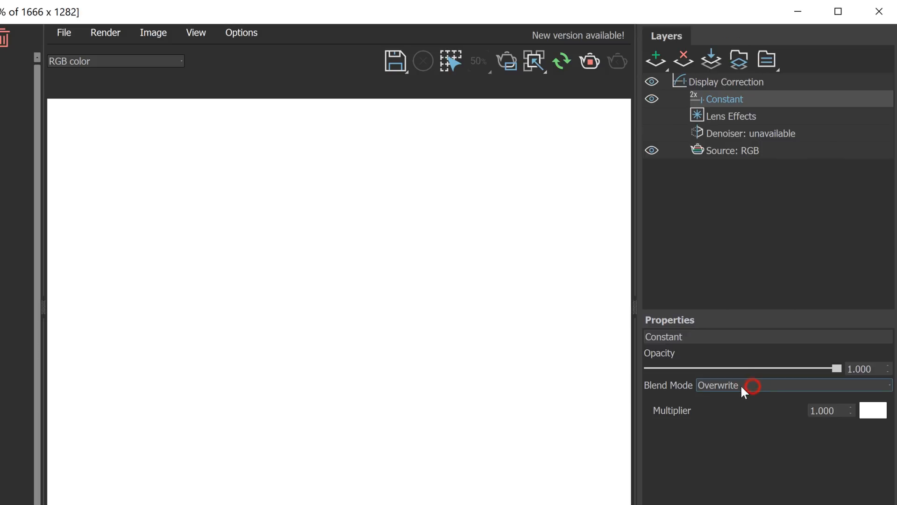
{"action": "left_click_drag", "start_coordinate": [834, 368], "coordinate": [685, 369]}
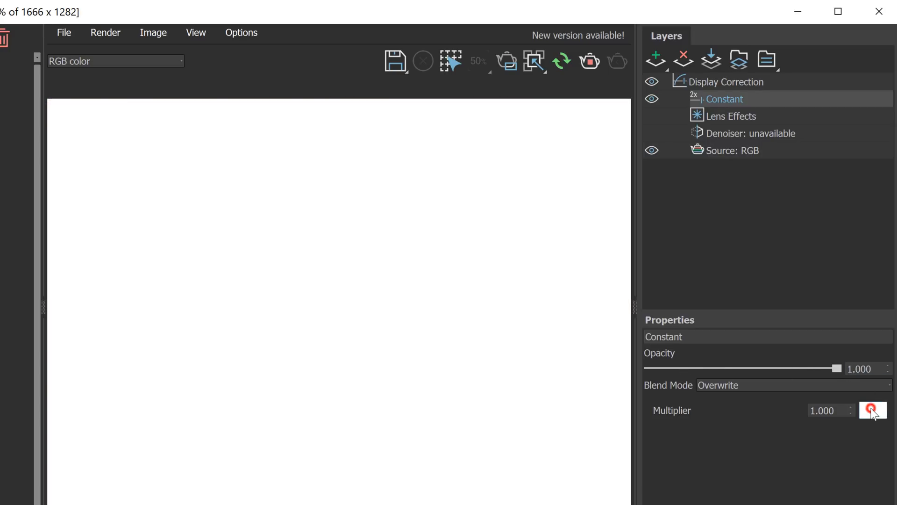
{"action": "left_click", "coordinate": [872, 409]}
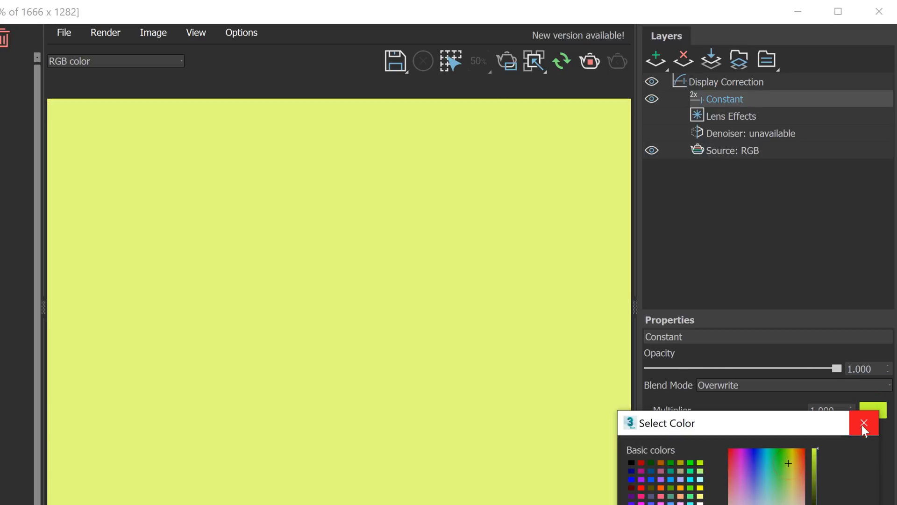
{"action": "left_click", "coordinate": [864, 422]}
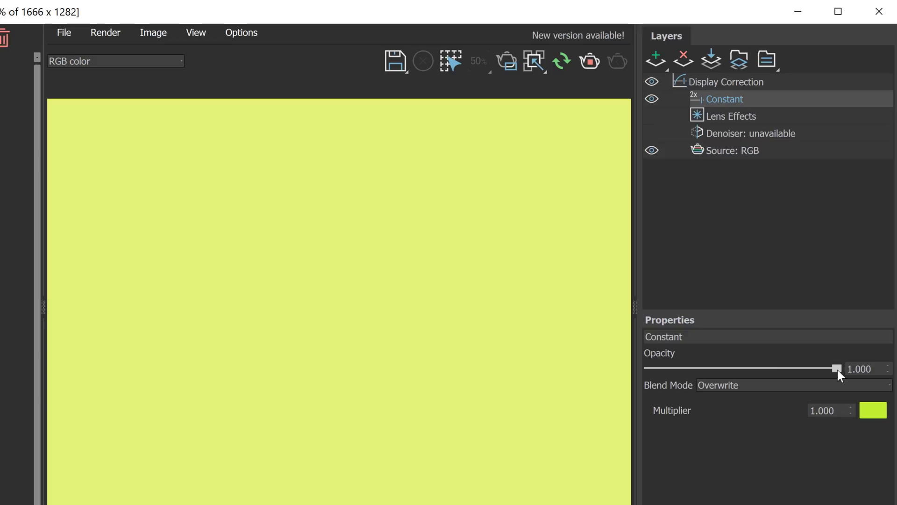
{"action": "left_click_drag", "start_coordinate": [836, 368], "coordinate": [696, 368]}
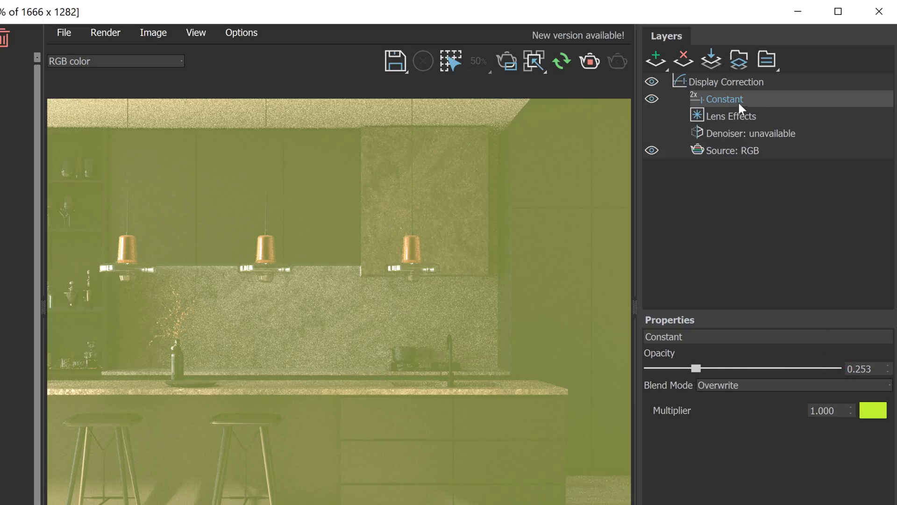
{"action": "left_click", "coordinate": [682, 60]}
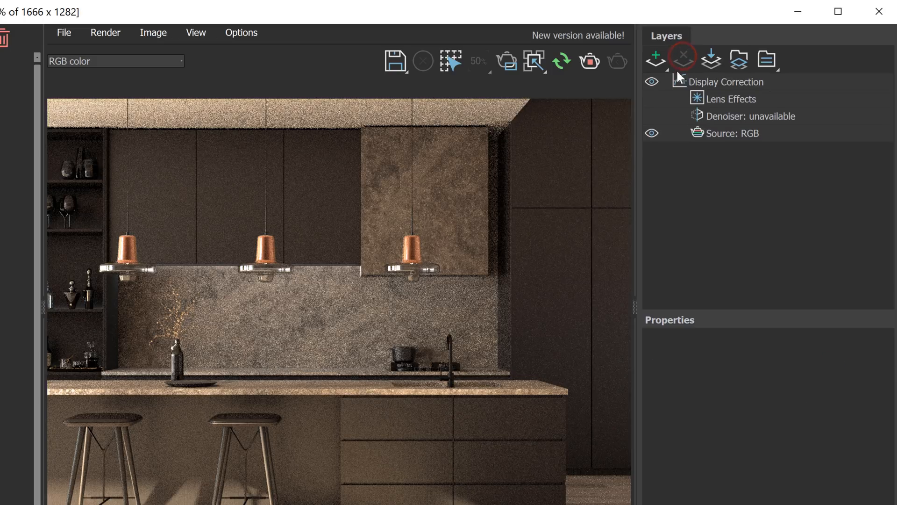
{"action": "left_click", "coordinate": [655, 59]}
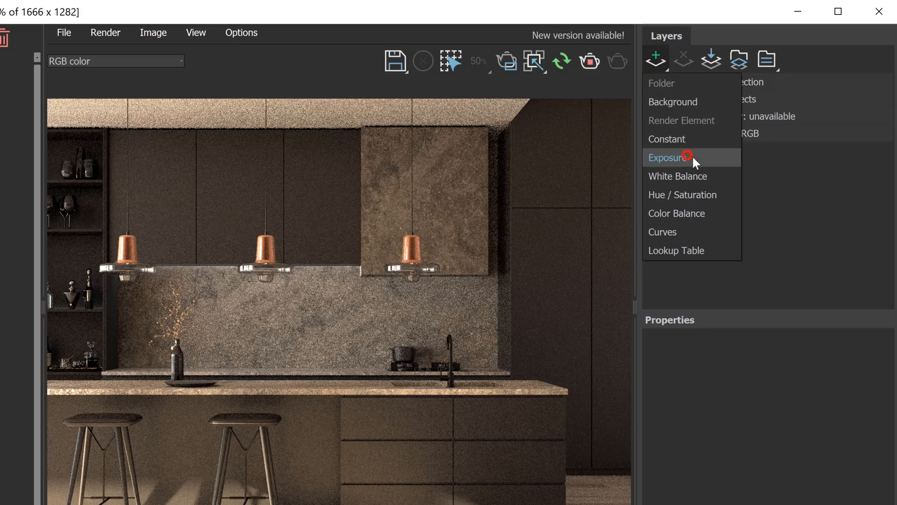
Add an Exposure layer, test it down to minimum, and discard an extra Exposure layer
{"action": "left_click", "coordinate": [666, 157]}
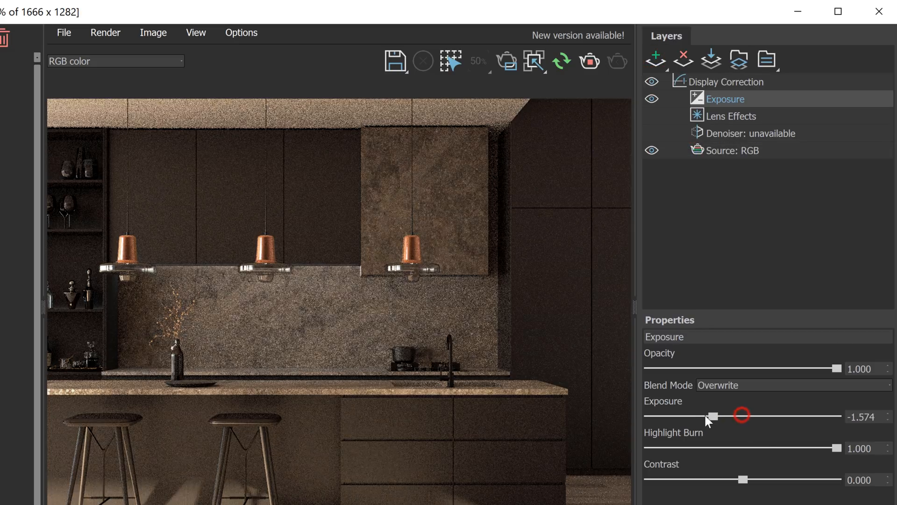
{"action": "left_click_drag", "start_coordinate": [712, 416], "coordinate": [766, 416]}
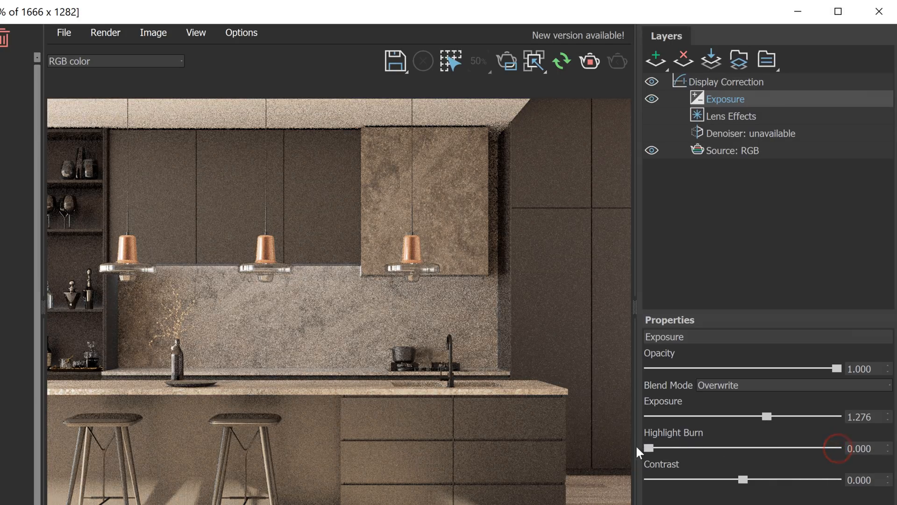
{"action": "left_click_drag", "start_coordinate": [767, 415], "coordinate": [690, 416]}
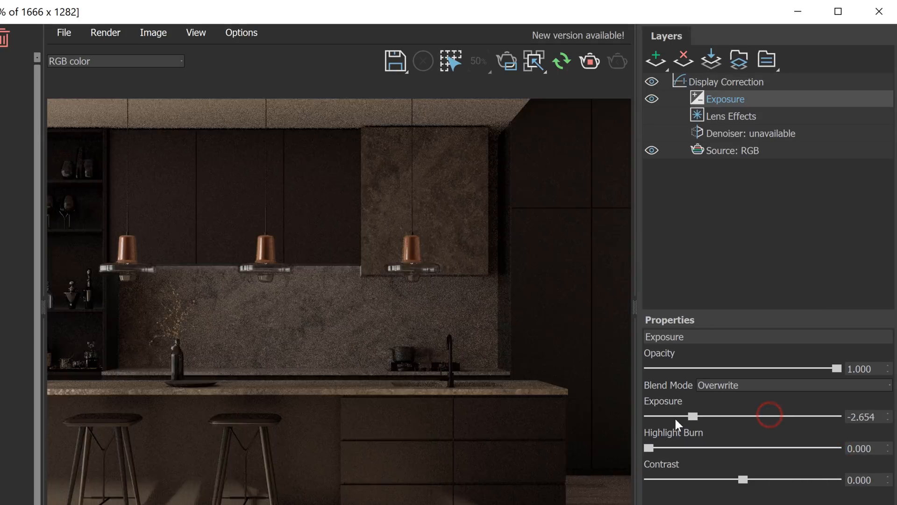
{"action": "left_click_drag", "start_coordinate": [691, 416], "coordinate": [647, 416]}
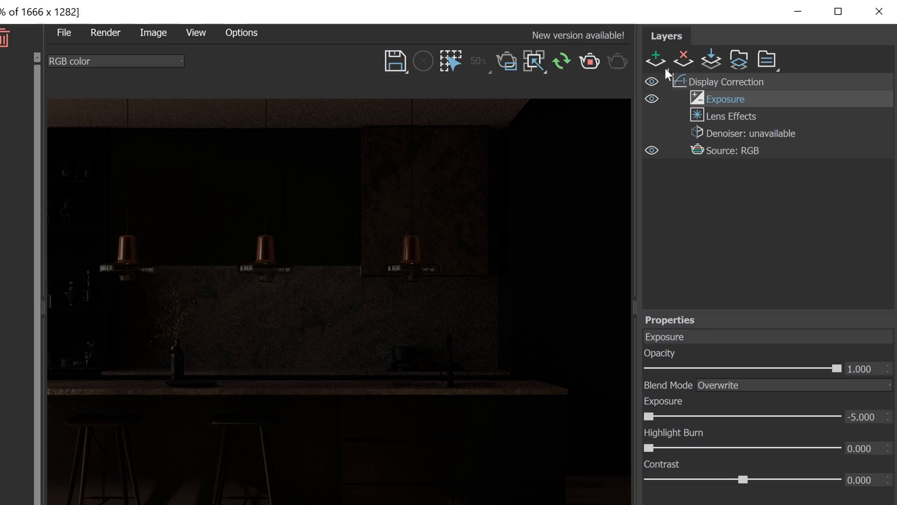
{"action": "left_click", "coordinate": [654, 60]}
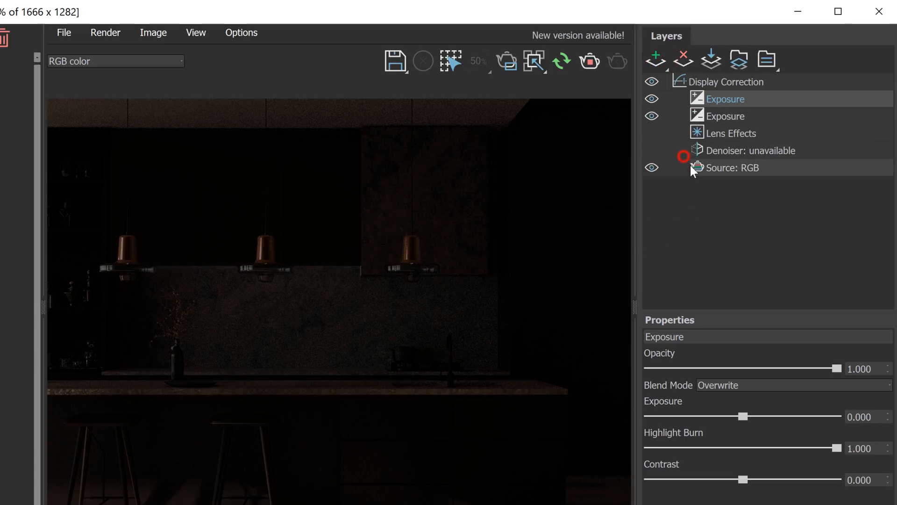
{"action": "left_click_drag", "start_coordinate": [744, 416], "coordinate": [648, 416]}
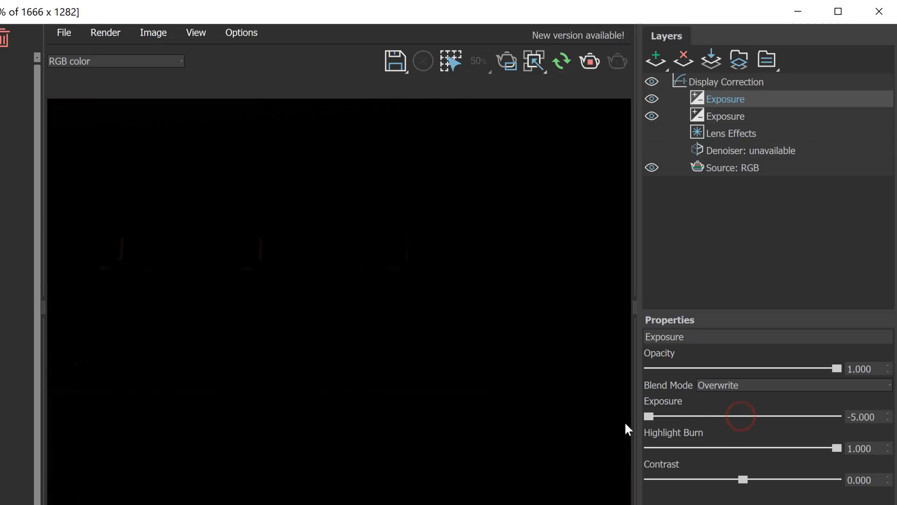
{"action": "left_click", "coordinate": [683, 60]}
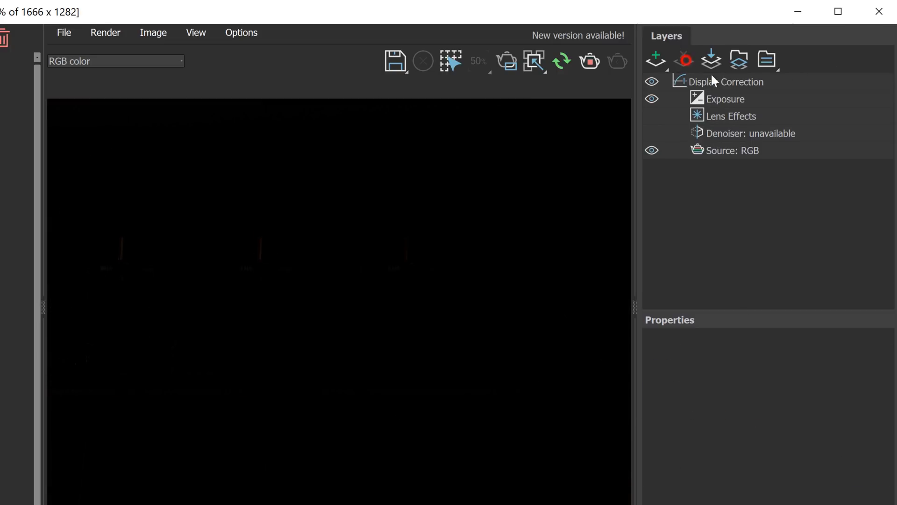
Set the remaining Exposure layer to about 1.93 with zero highlight burn to brighten the kitchen
{"action": "left_click", "coordinate": [725, 98]}
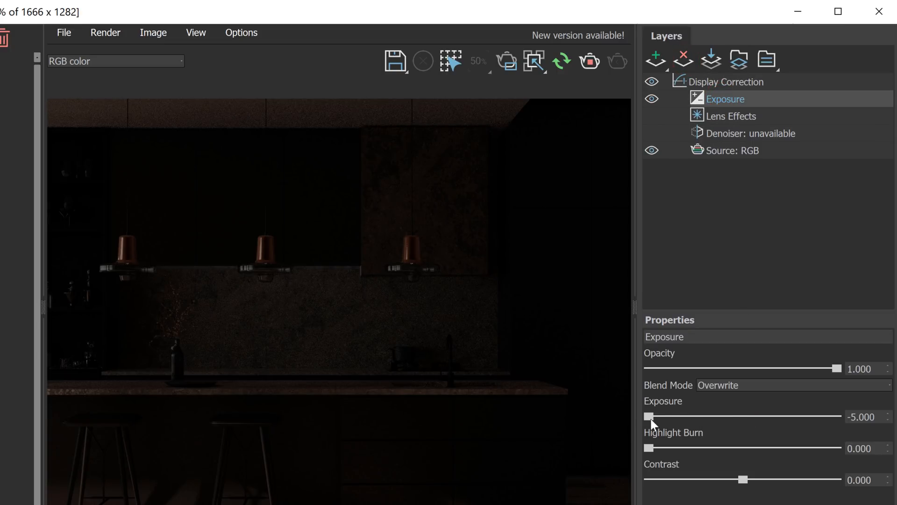
{"action": "left_click_drag", "start_coordinate": [649, 416], "coordinate": [783, 416]}
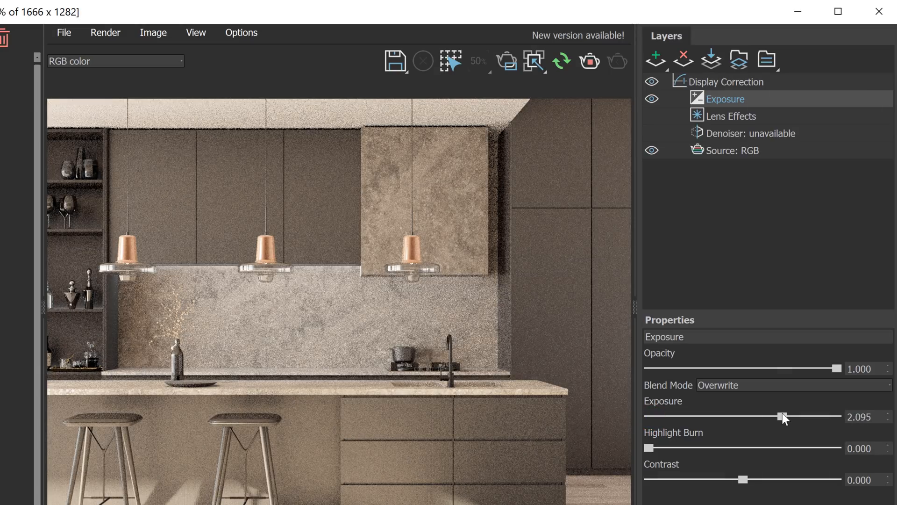
{"action": "left_click_drag", "start_coordinate": [784, 416], "coordinate": [778, 416]}
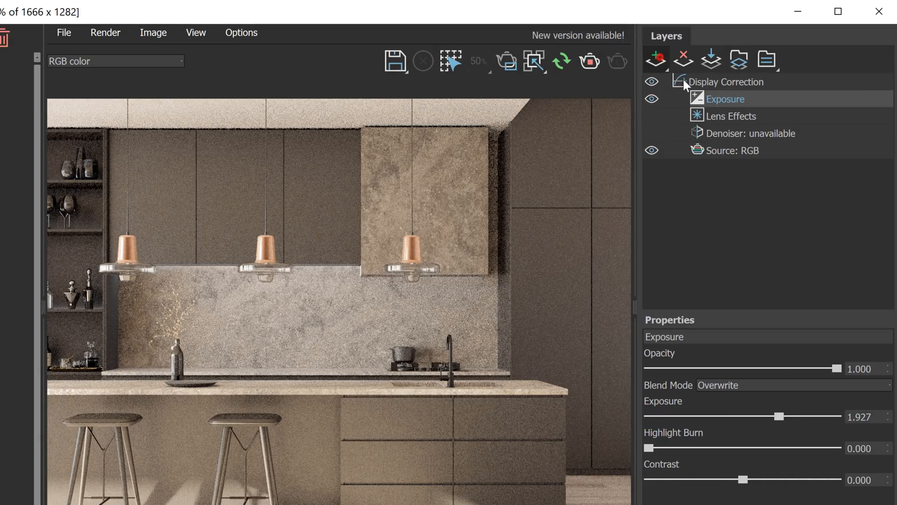
{"action": "left_click", "coordinate": [656, 60]}
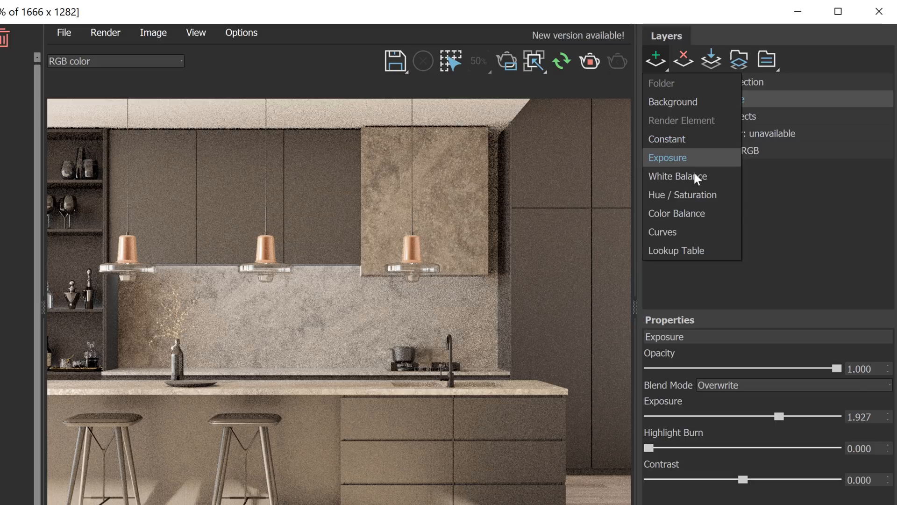
Add a White Balance layer at 5800 temperature, testing its opacity before restoring full strength
{"action": "left_click", "coordinate": [677, 175]}
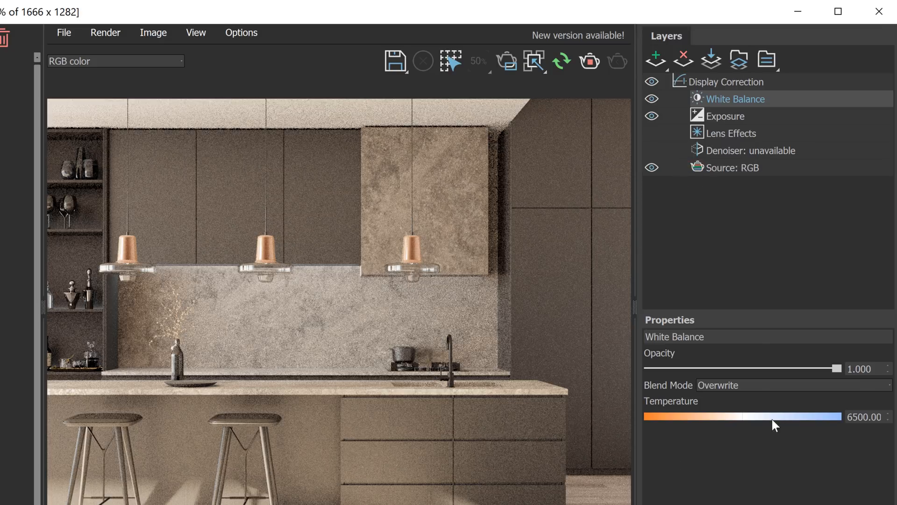
{"action": "left_click_drag", "start_coordinate": [785, 417], "coordinate": [756, 417]}
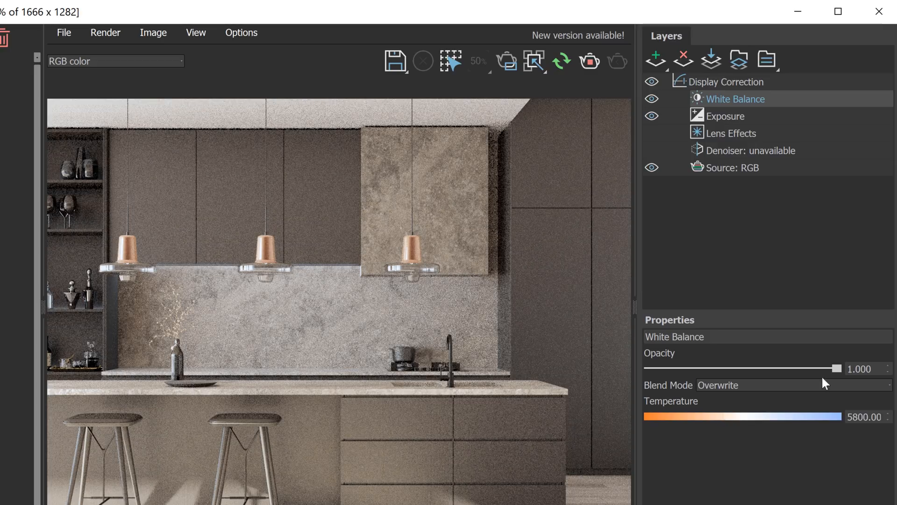
{"action": "left_click_drag", "start_coordinate": [837, 369], "coordinate": [648, 368]}
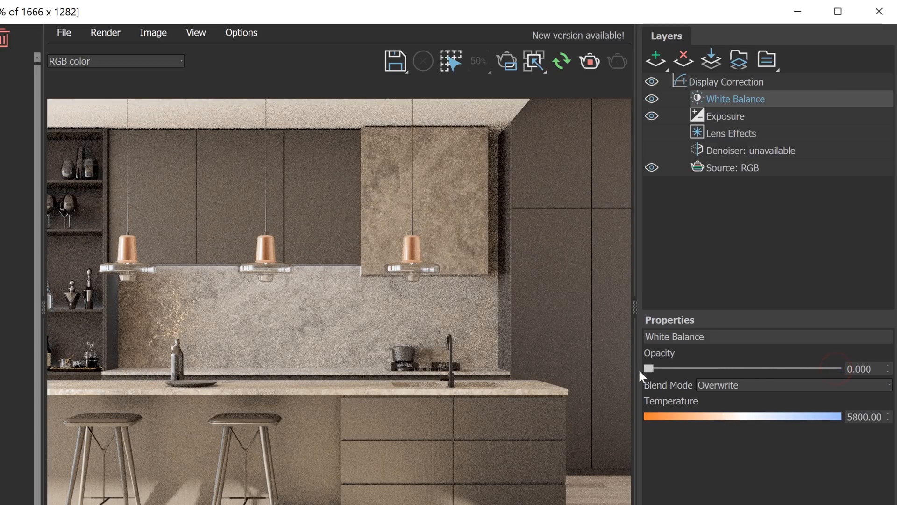
{"action": "left_click_drag", "start_coordinate": [649, 368], "coordinate": [764, 369]}
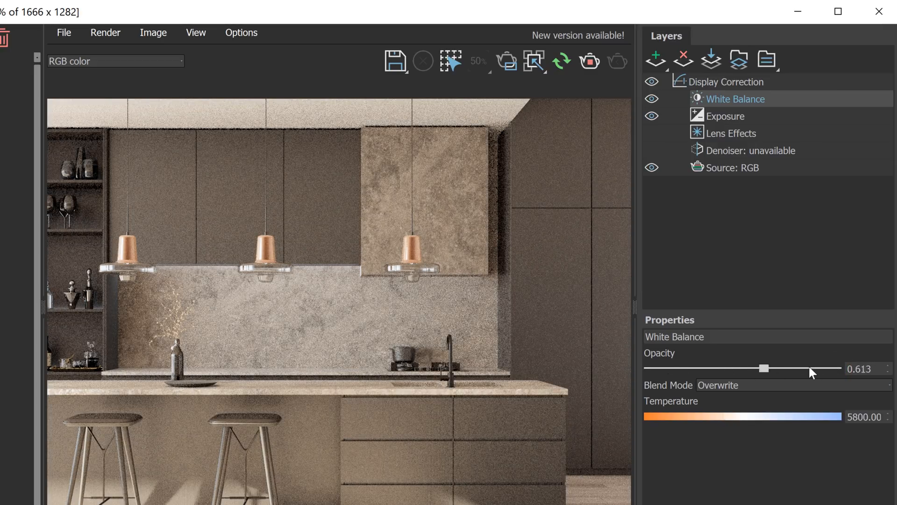
{"action": "left_click_drag", "start_coordinate": [763, 368], "coordinate": [837, 369]}
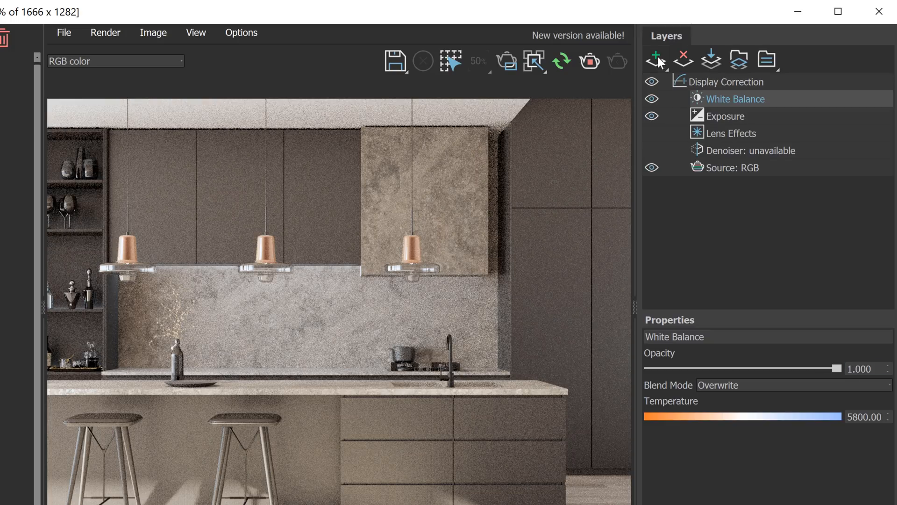
Add a Hue / Saturation layer with saturation lowered slightly to -0.090
{"action": "left_click", "coordinate": [656, 60]}
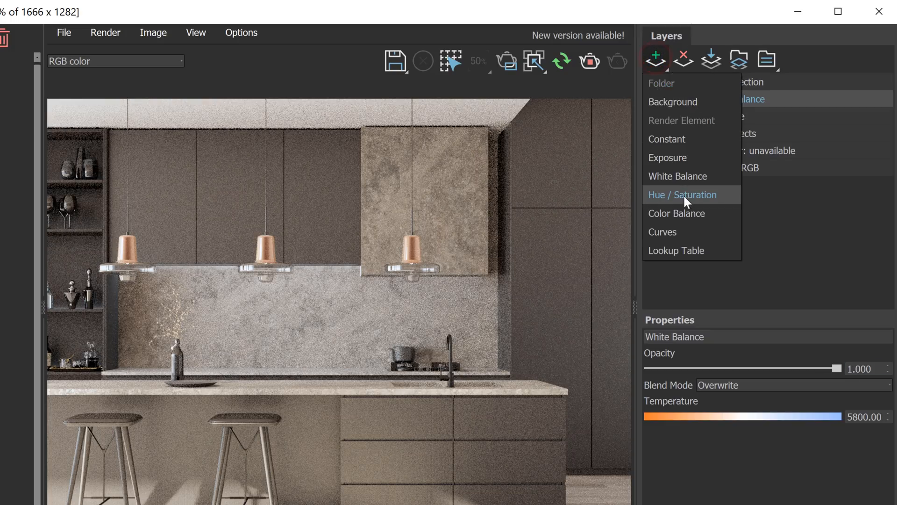
{"action": "left_click", "coordinate": [682, 194]}
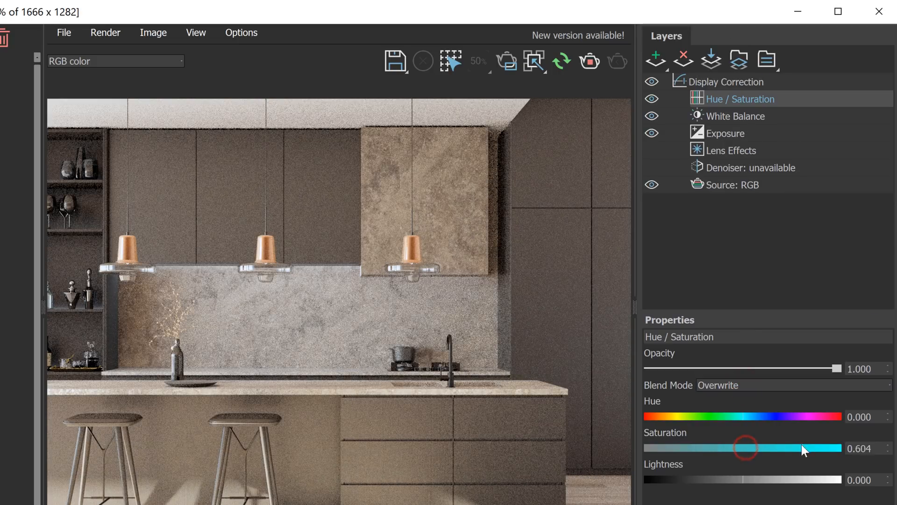
{"action": "left_click_drag", "start_coordinate": [744, 448], "coordinate": [735, 448]}
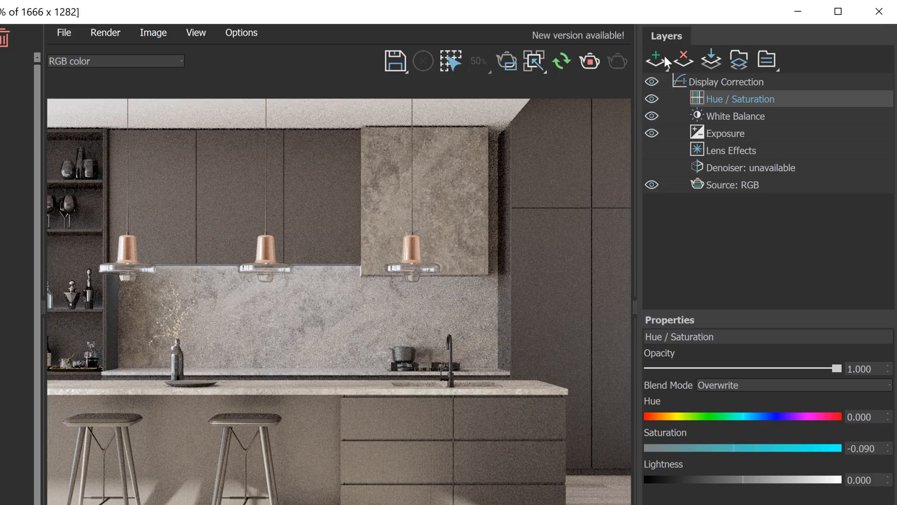
{"action": "left_click", "coordinate": [655, 60]}
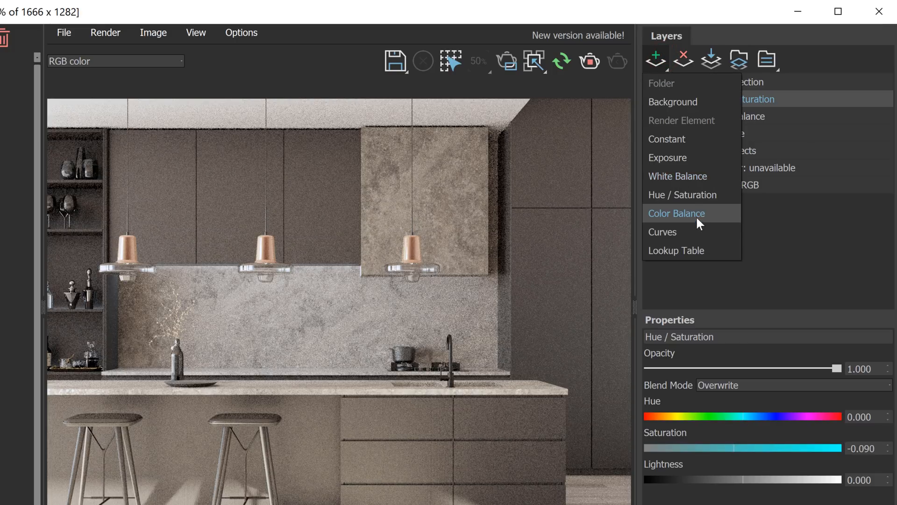
Add a Curves layer shaped into an S-curve for contrast and reposition it in the correction stack
{"action": "left_click", "coordinate": [662, 232]}
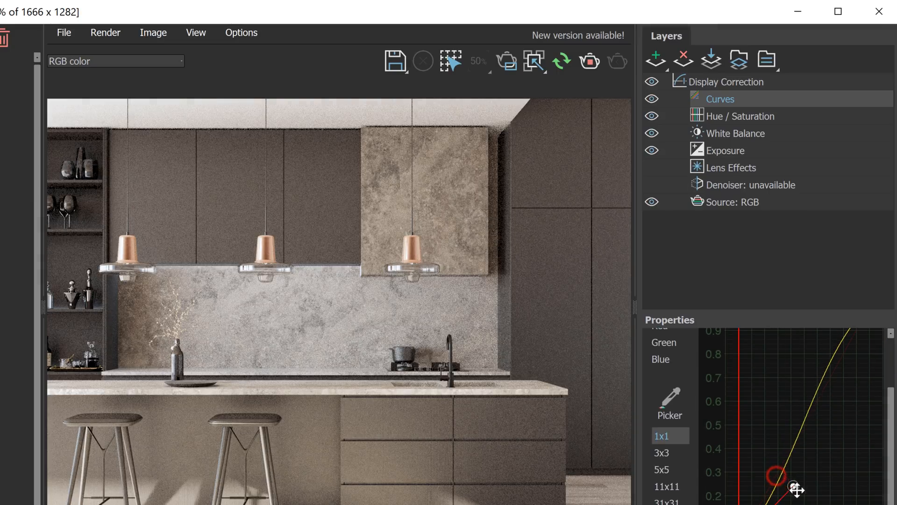
{"action": "left_click_drag", "start_coordinate": [781, 472], "coordinate": [815, 477]}
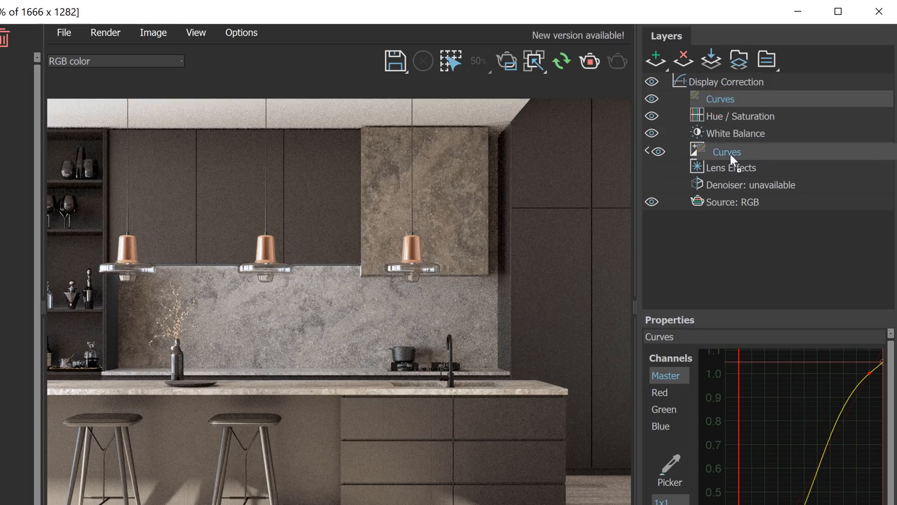
{"action": "left_click", "coordinate": [682, 60]}
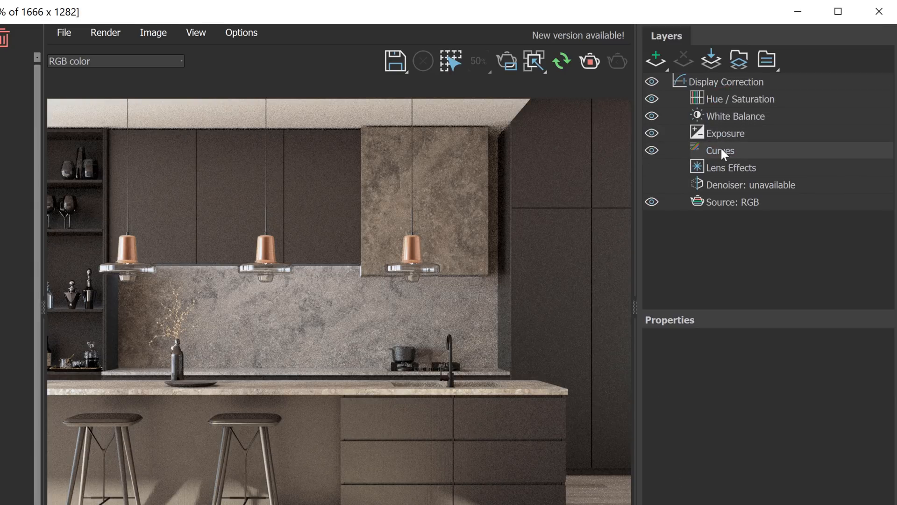
{"action": "left_click_drag", "start_coordinate": [720, 151], "coordinate": [719, 98]}
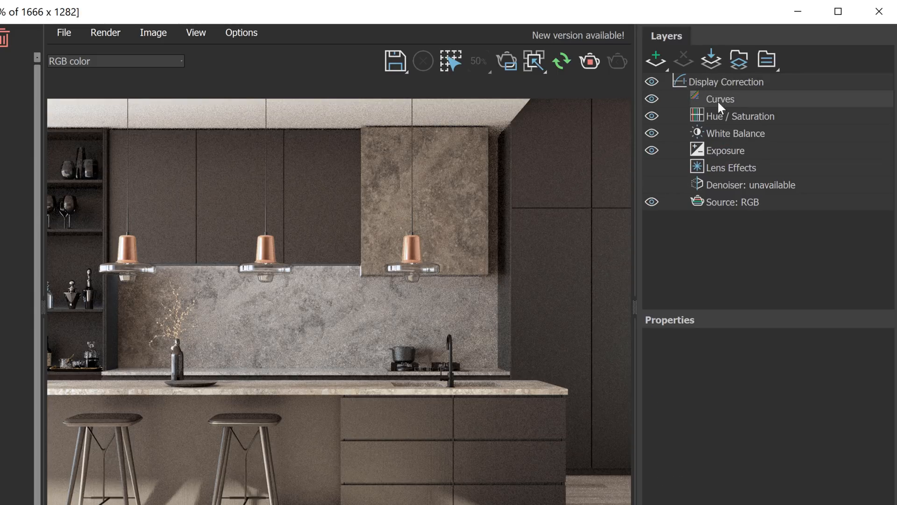
{"action": "left_click_drag", "start_coordinate": [720, 98], "coordinate": [719, 116]}
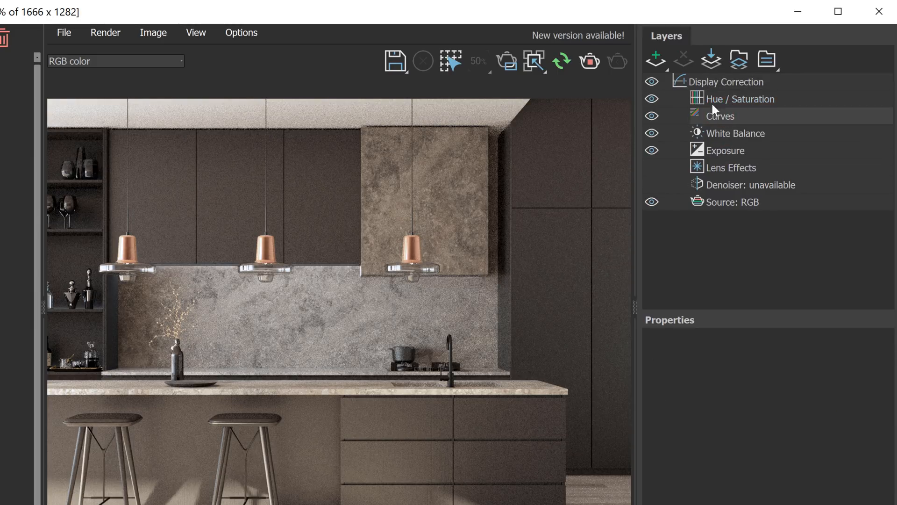
{"action": "mouse_move", "coordinate": [727, 124]}
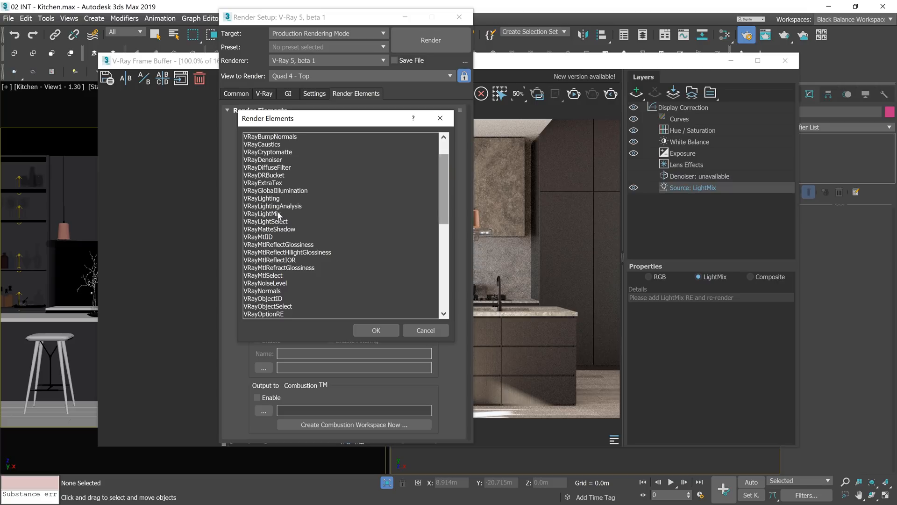
Add a VRayLightMix element grouped by instance and a VRayDenoiser element to the render elements
{"action": "left_click", "coordinate": [375, 330]}
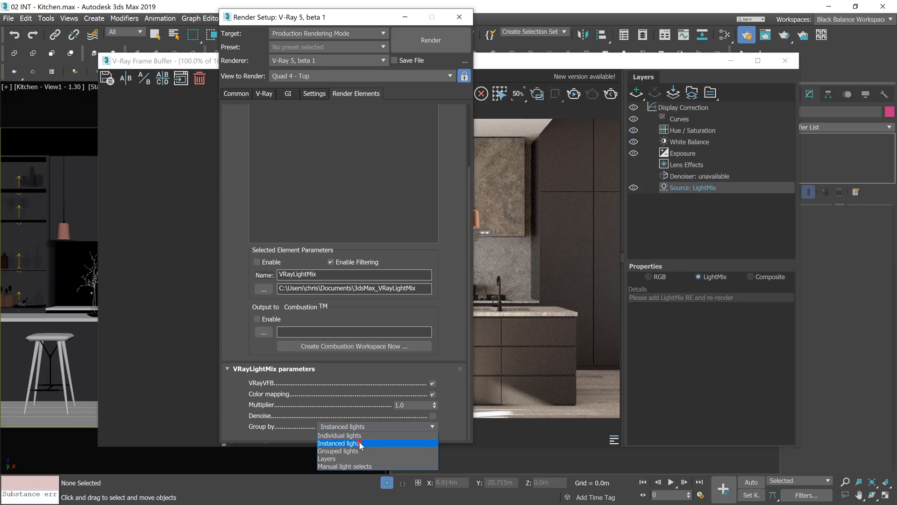
{"action": "left_click", "coordinate": [342, 442]}
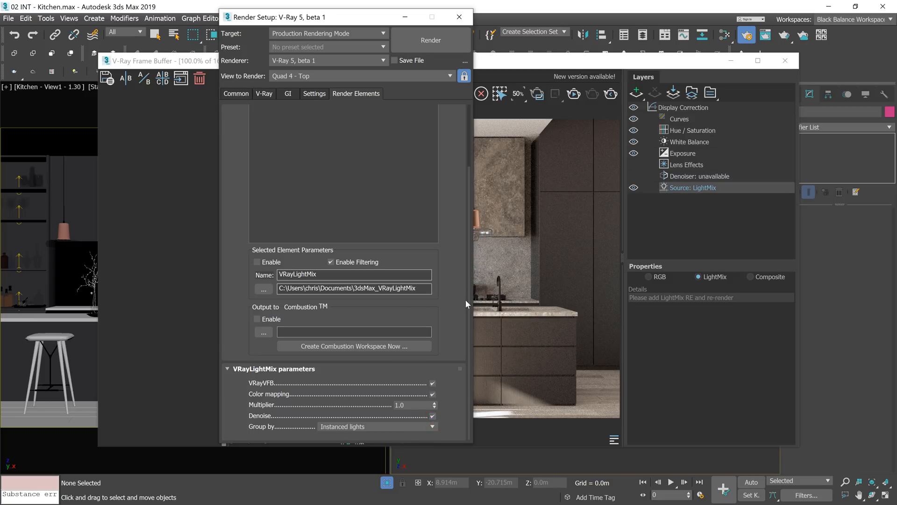
{"action": "left_click", "coordinate": [262, 136]}
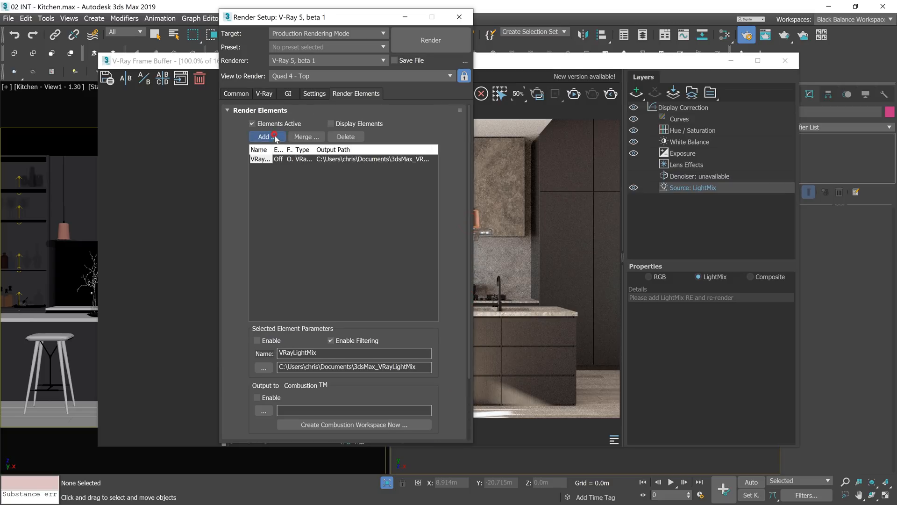
{"action": "left_click", "coordinate": [264, 137]}
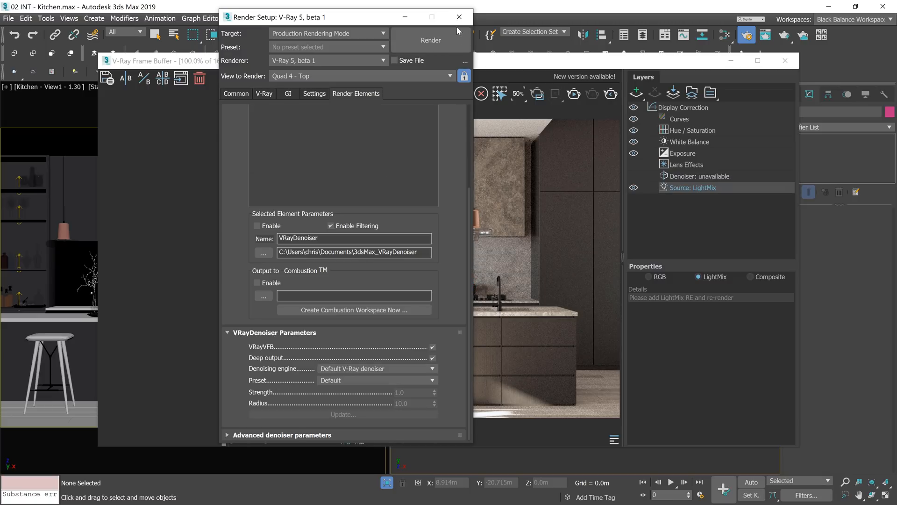
{"action": "mouse_move", "coordinate": [432, 34]}
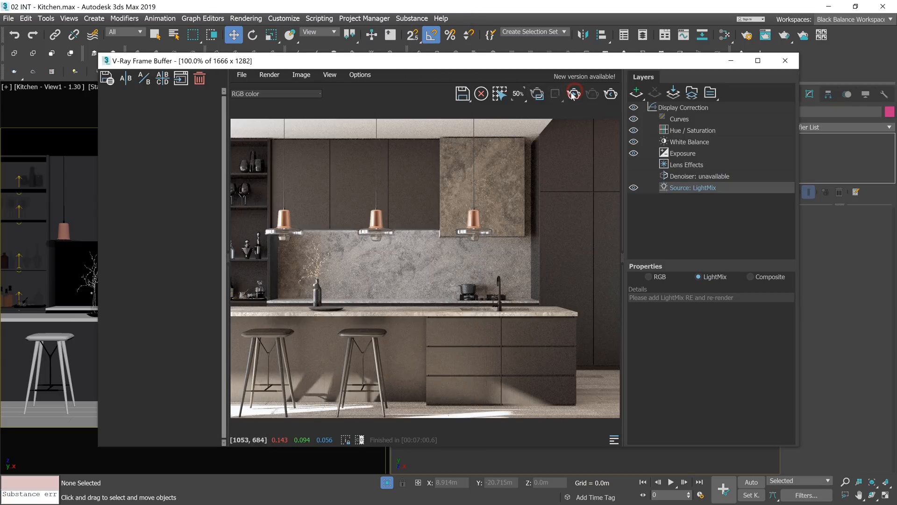
Re-render the kitchen, switch off all LightMix lights and re-enable only Environment, editing its intensity
{"action": "left_click", "coordinate": [573, 94]}
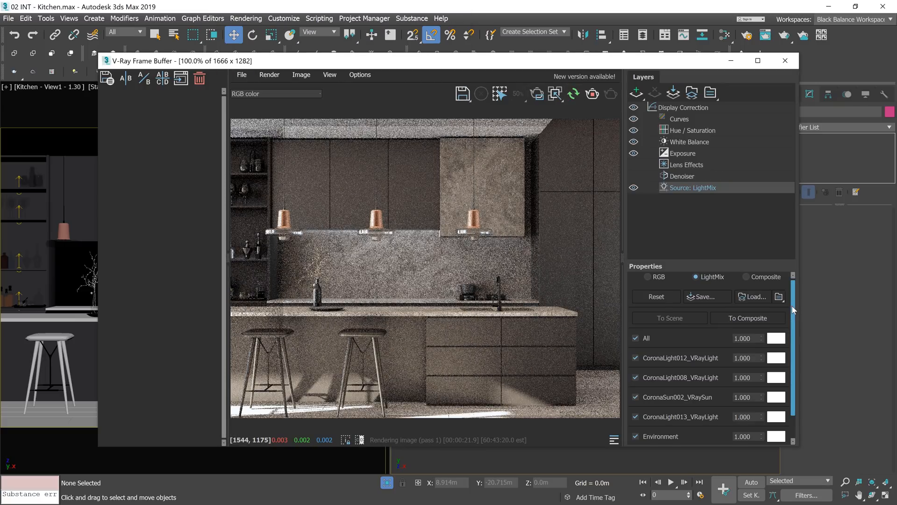
{"action": "left_click", "coordinate": [635, 313]}
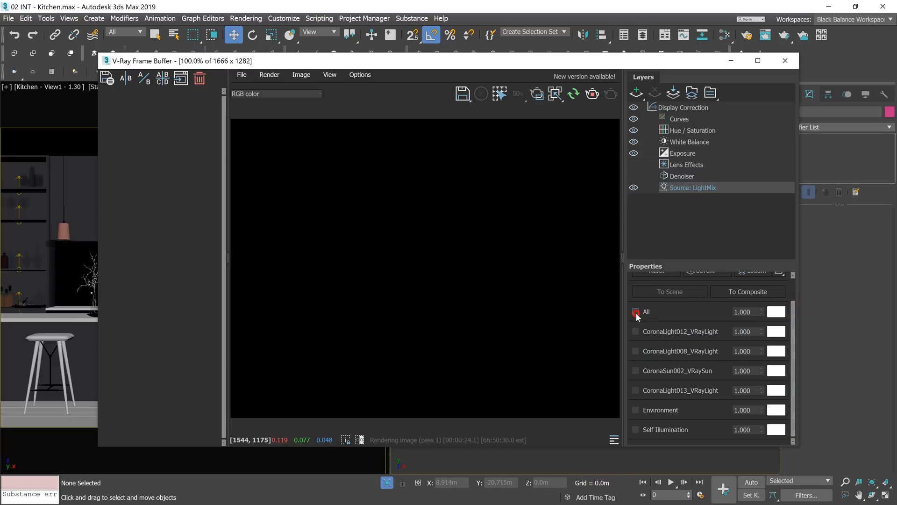
{"action": "left_click", "coordinate": [635, 311]}
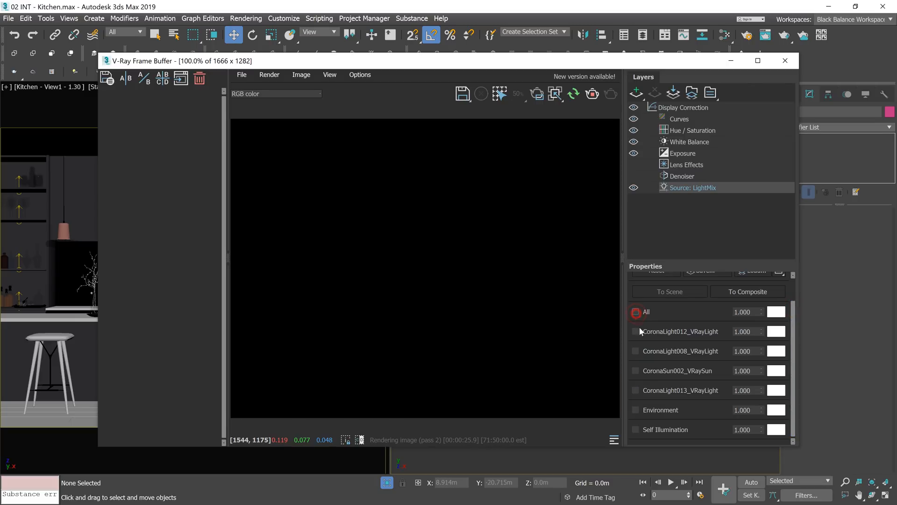
{"action": "left_click", "coordinate": [636, 412]}
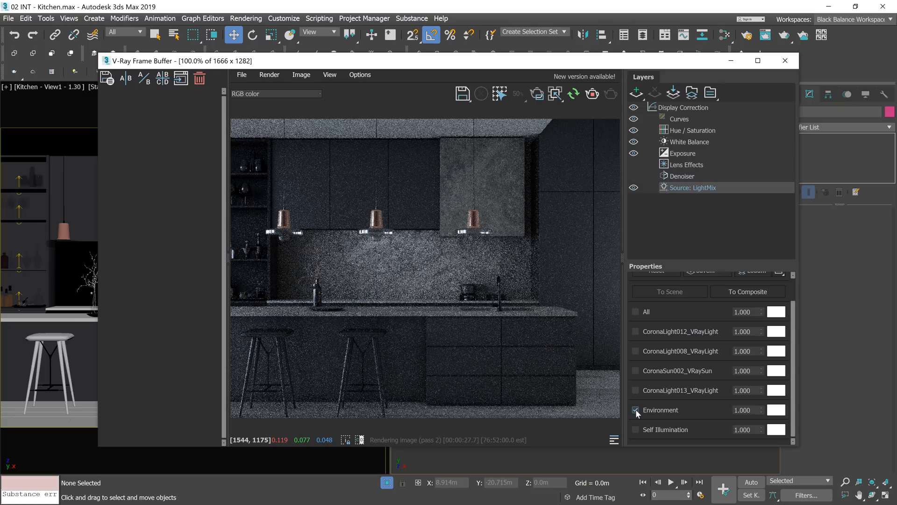
{"action": "left_click", "coordinate": [635, 410]}
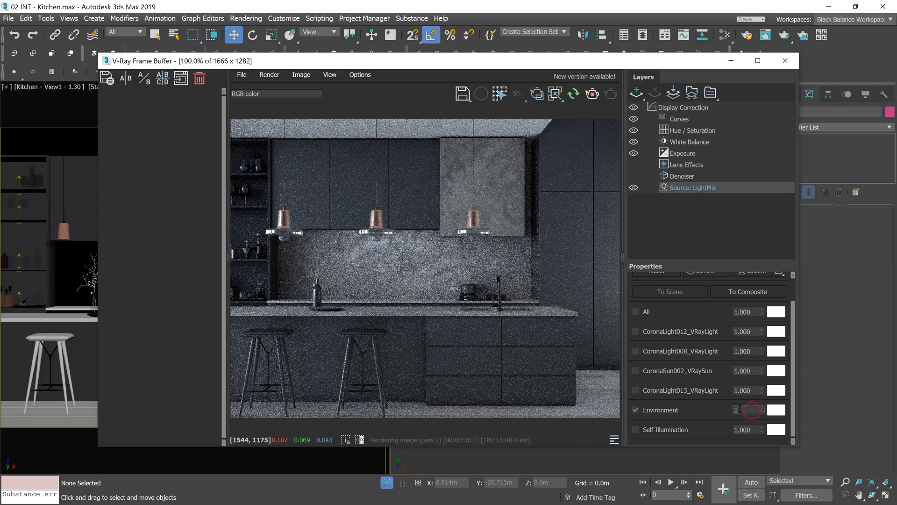
{"action": "left_click", "coordinate": [776, 409]}
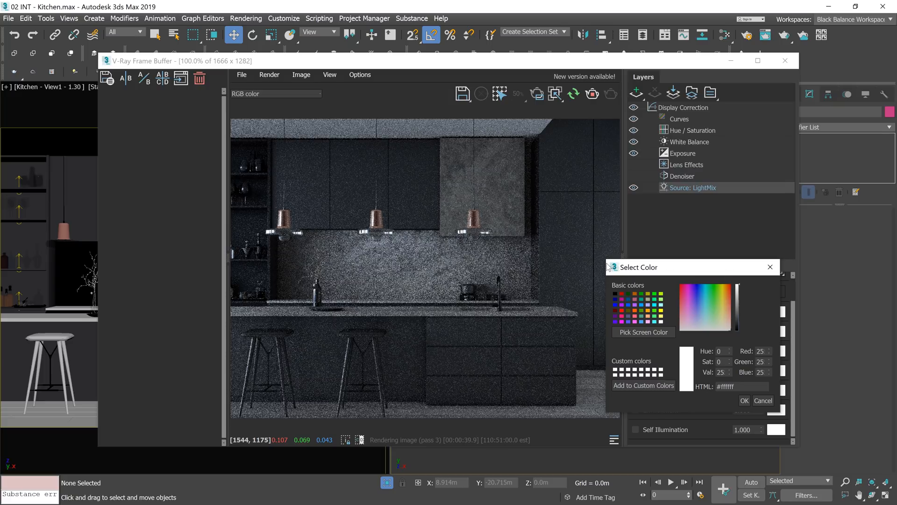
Try yellow and blue tints on the Environment light, discard them, and reopen its colour picker
{"action": "left_click", "coordinate": [720, 300]}
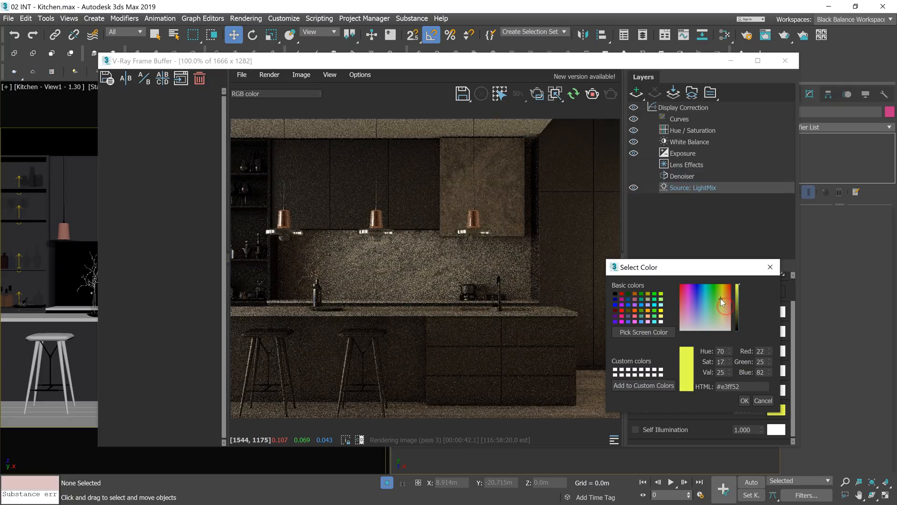
{"action": "left_click", "coordinate": [704, 309]}
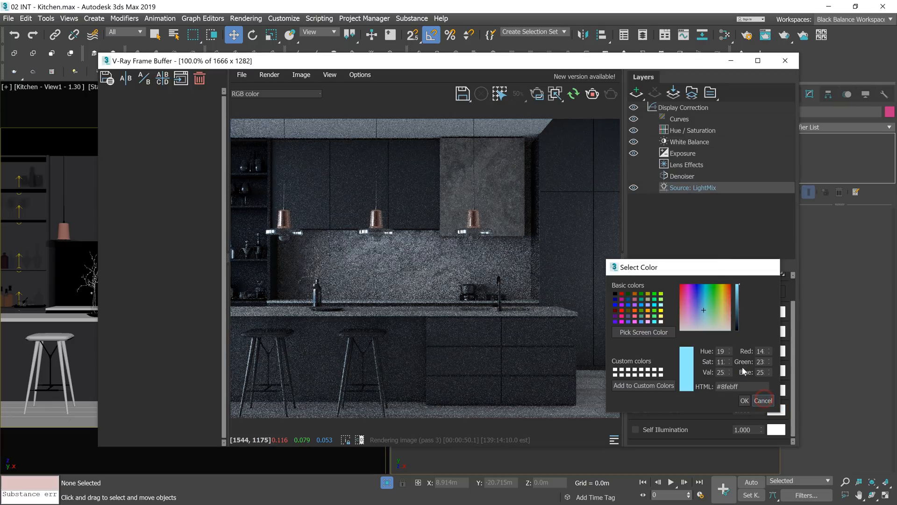
{"action": "left_click", "coordinate": [763, 400]}
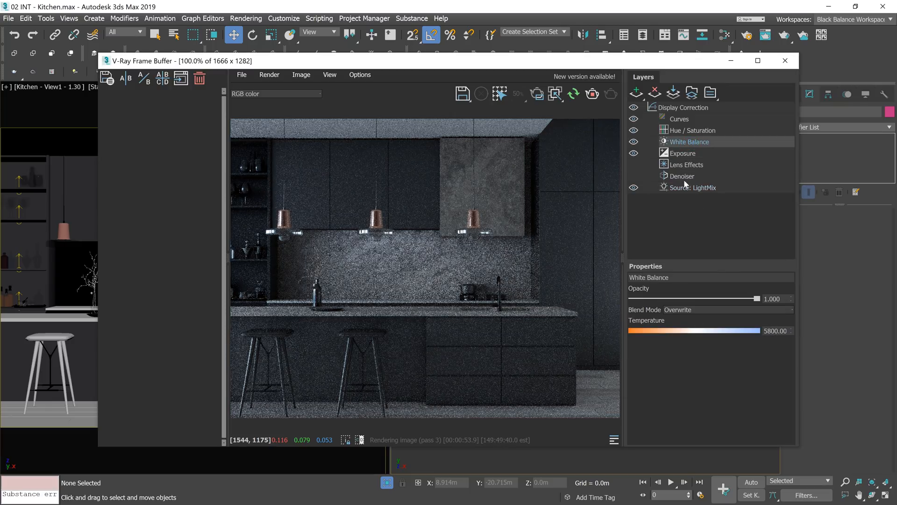
{"action": "left_click", "coordinate": [696, 187]}
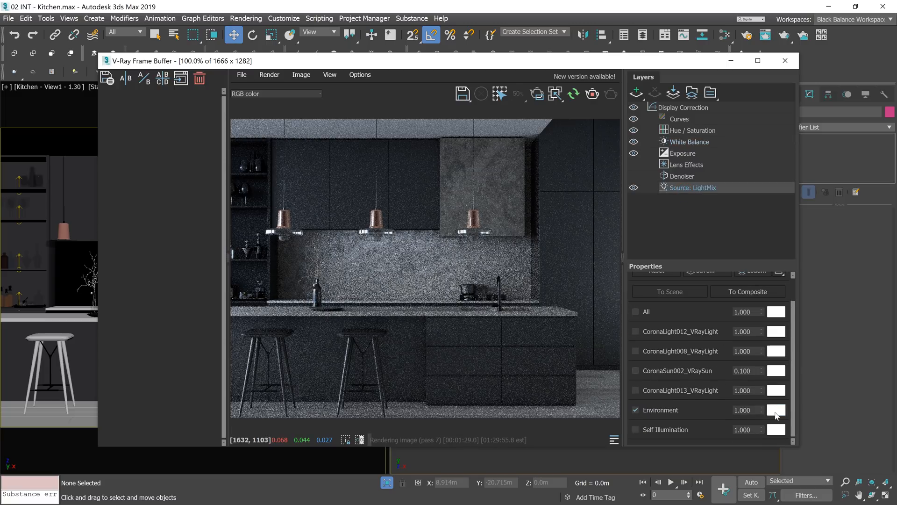
{"action": "left_click", "coordinate": [775, 411]}
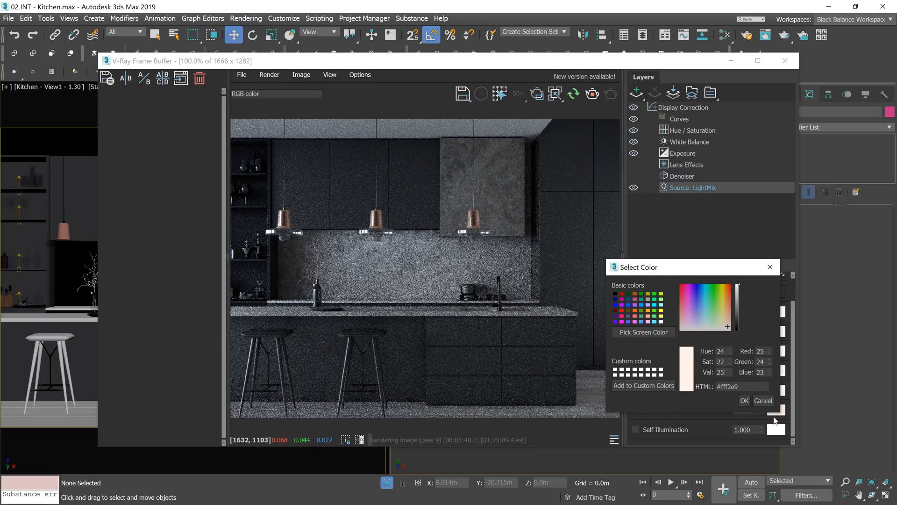
Enter an intensity value and give CoronaLight008_VRayLight a first teal tint
{"action": "left_click", "coordinate": [744, 400]}
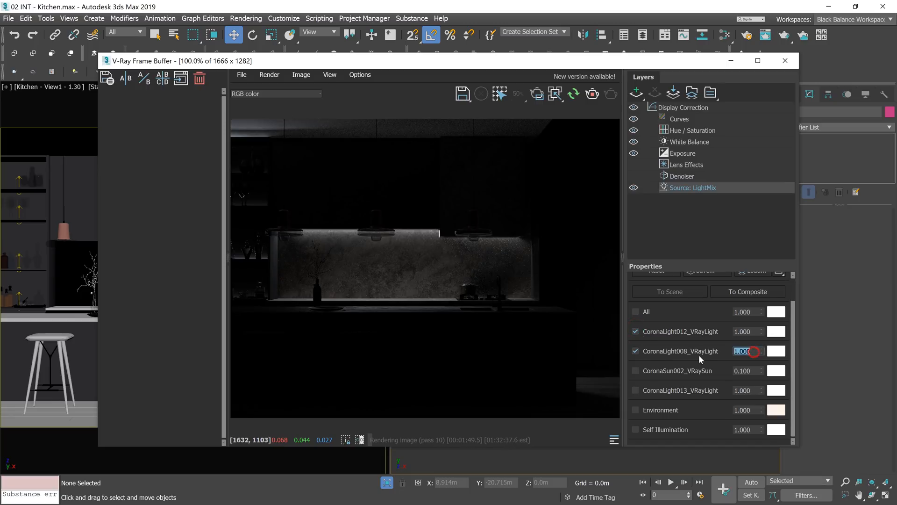
{"action": "type", "text": "3.000"}
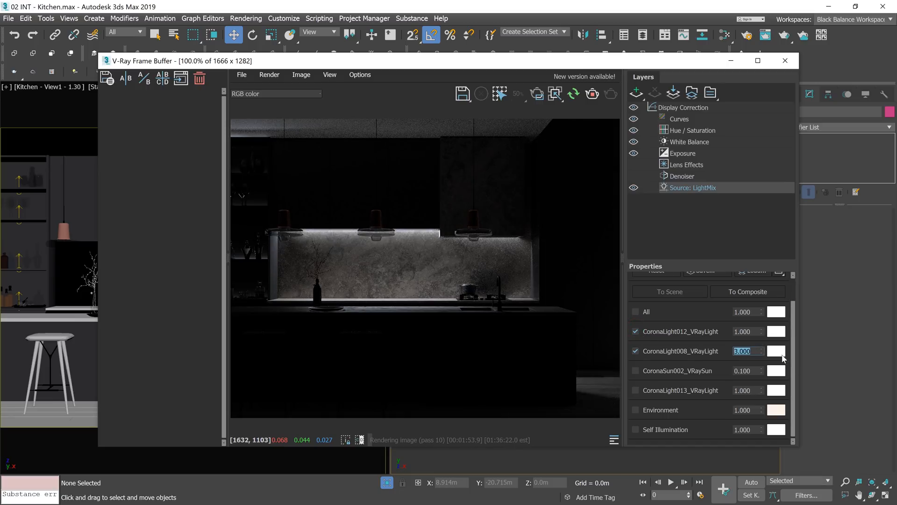
{"action": "left_click", "coordinate": [776, 351]}
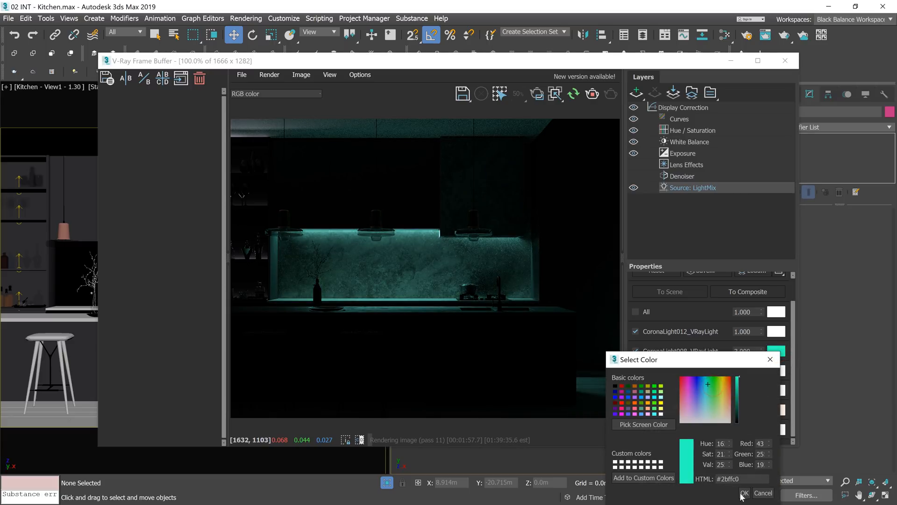
{"action": "left_click", "coordinate": [744, 493]}
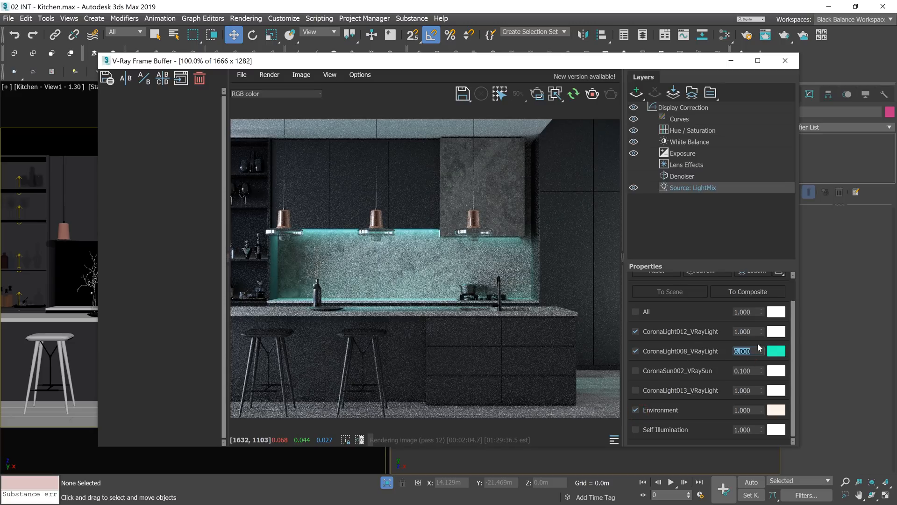
Retint CoronaLight008_VRayLight to warm orange #ffa02c and confirm the colour
{"action": "left_click", "coordinate": [775, 351]}
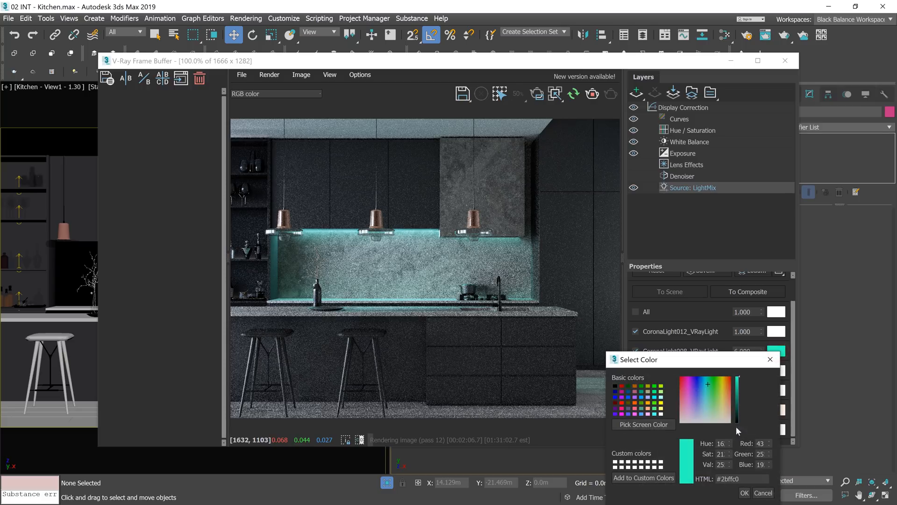
{"action": "mouse_move", "coordinate": [646, 416]}
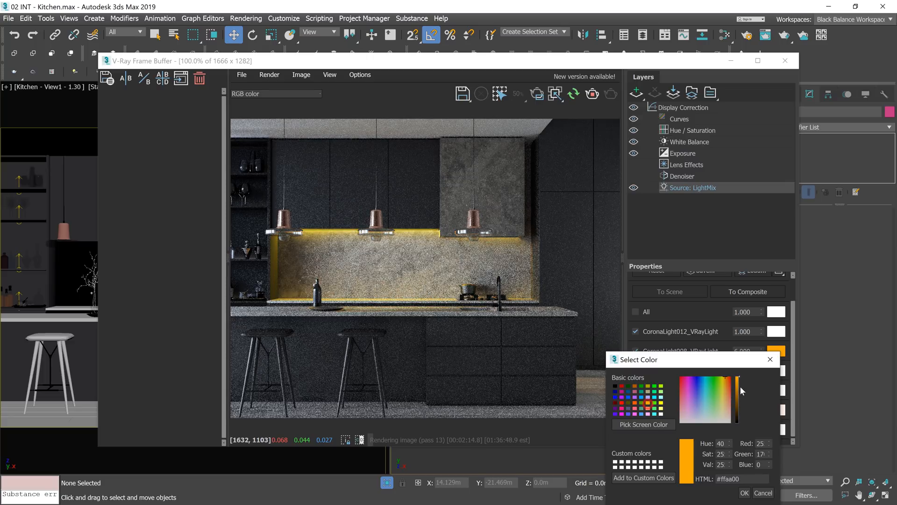
{"action": "left_click", "coordinate": [723, 395]}
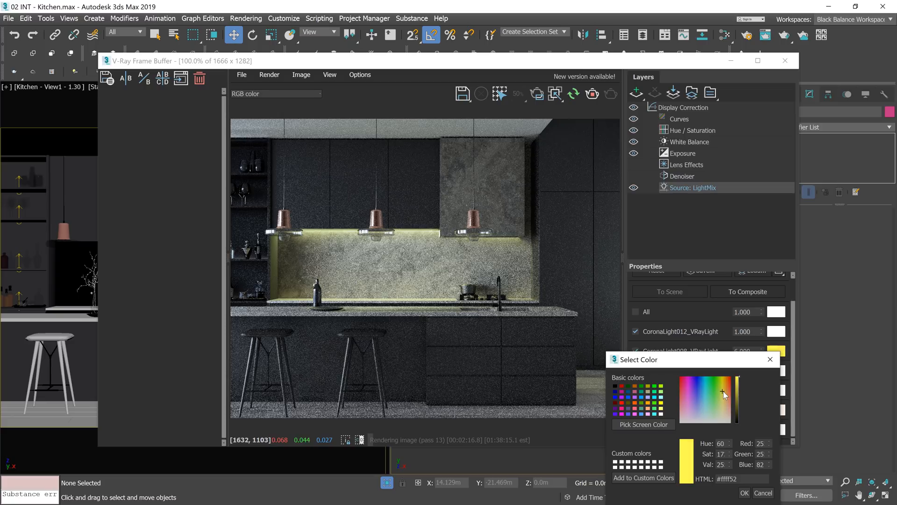
{"action": "left_click_drag", "start_coordinate": [722, 395], "coordinate": [725, 392]}
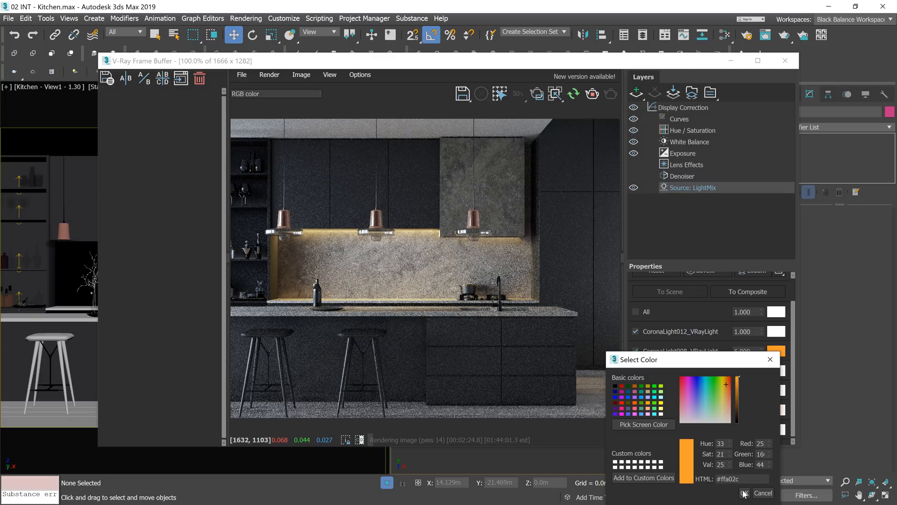
{"action": "left_click", "coordinate": [743, 492]}
{"action": "type", "text": "6"}
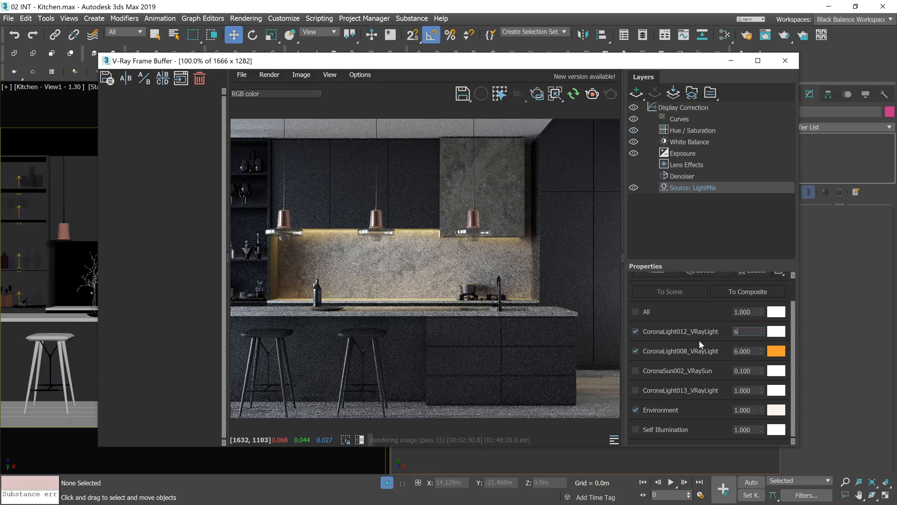
{"action": "left_click", "coordinate": [776, 351]}
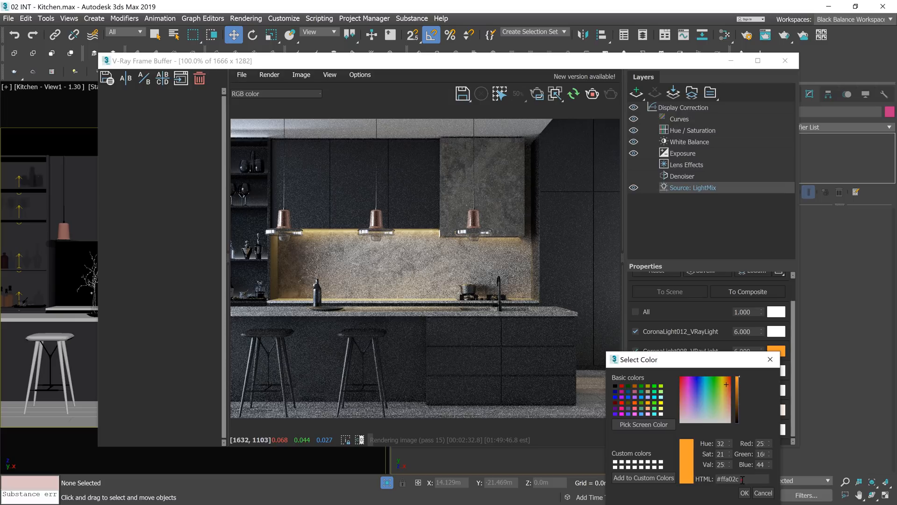
{"action": "left_click", "coordinate": [743, 493]}
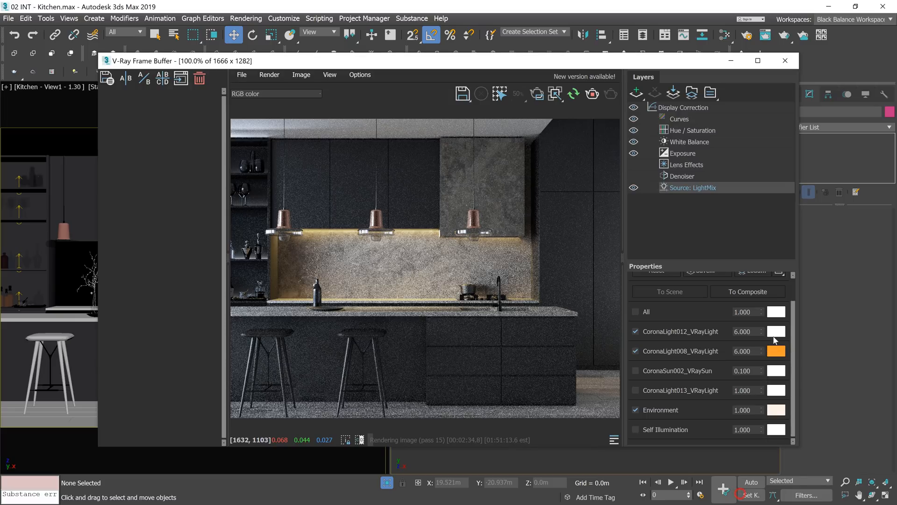
Give CoronaLight012_VRayLight an orange hex colour, then switch off both orange lights in the mix
{"action": "left_click", "coordinate": [776, 330]}
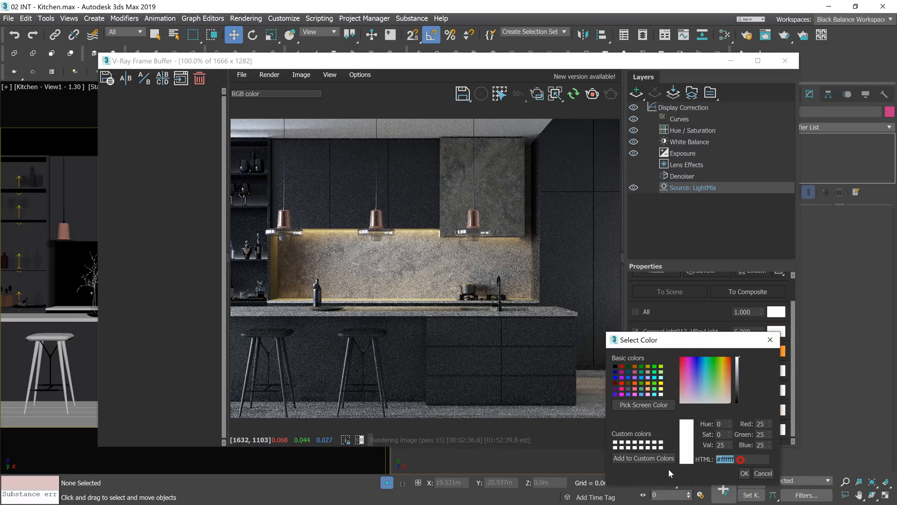
{"action": "left_click", "coordinate": [744, 473]}
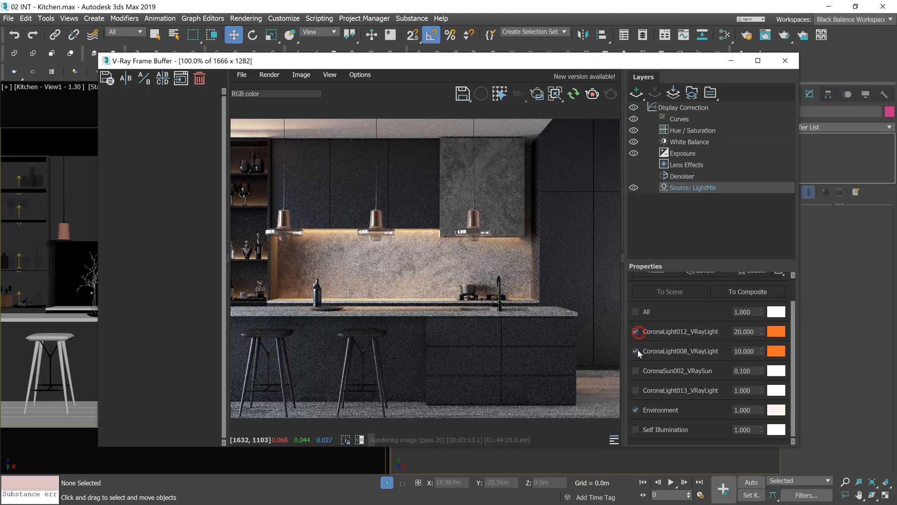
{"action": "left_click", "coordinate": [636, 350]}
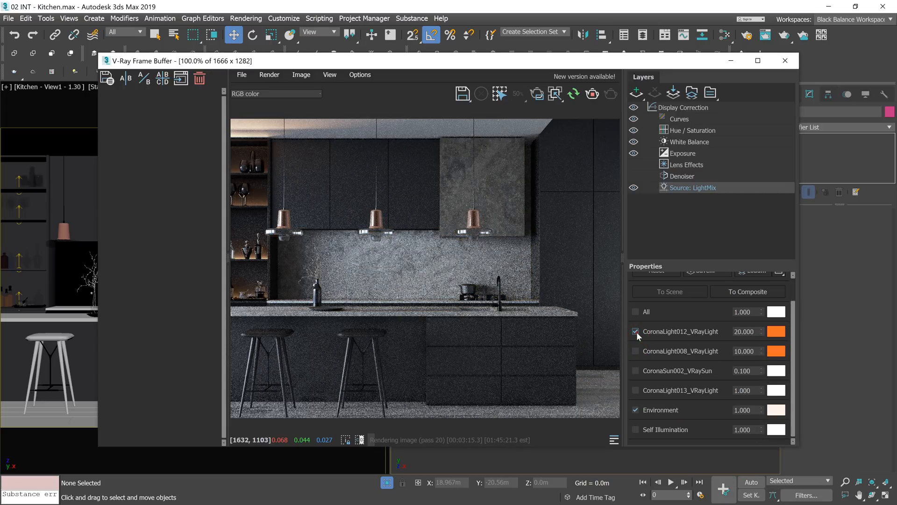
{"action": "left_click", "coordinate": [635, 330]}
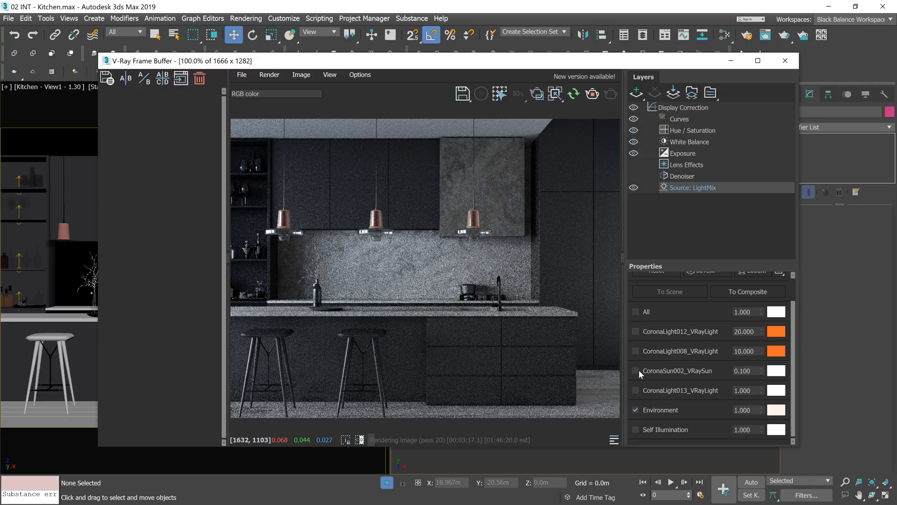
Toggle CoronaLight013_VRayLight and its intensity, then isolate Self Illumination at strength 50
{"action": "left_click", "coordinate": [636, 389]}
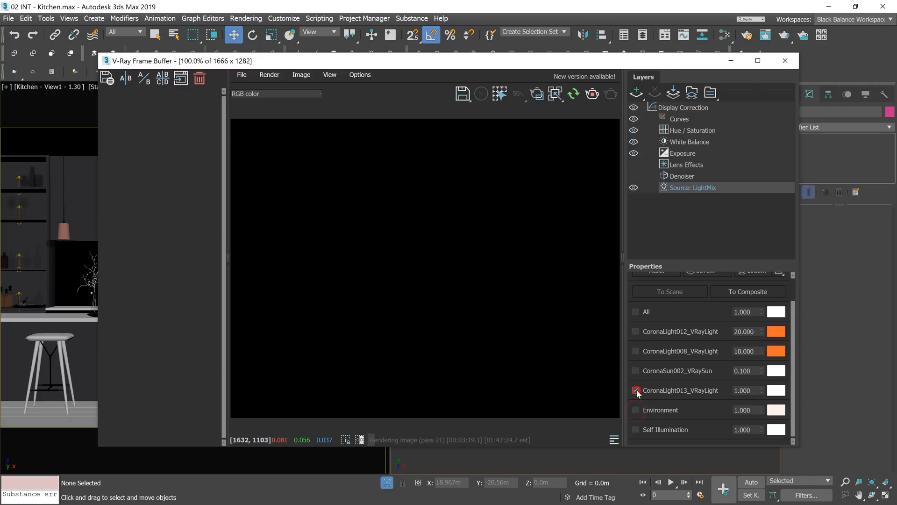
{"action": "left_click", "coordinate": [635, 390]}
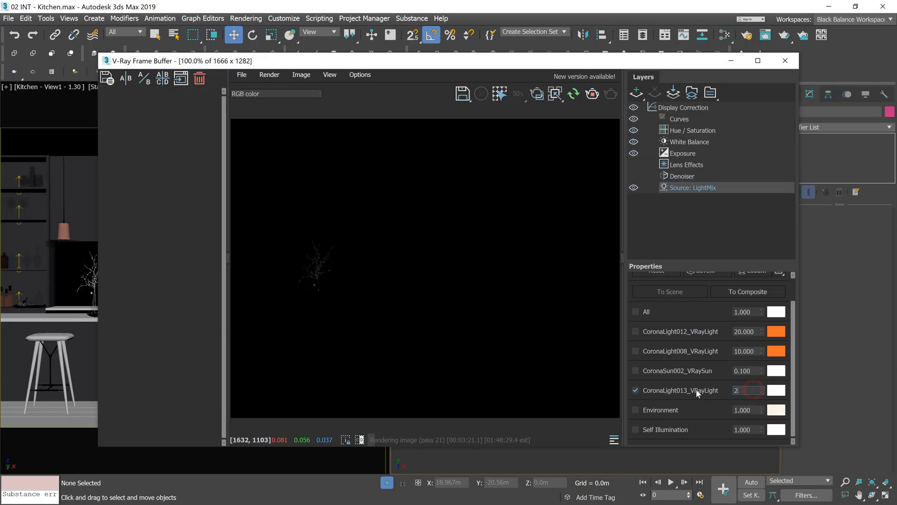
{"action": "left_click", "coordinate": [636, 390]}
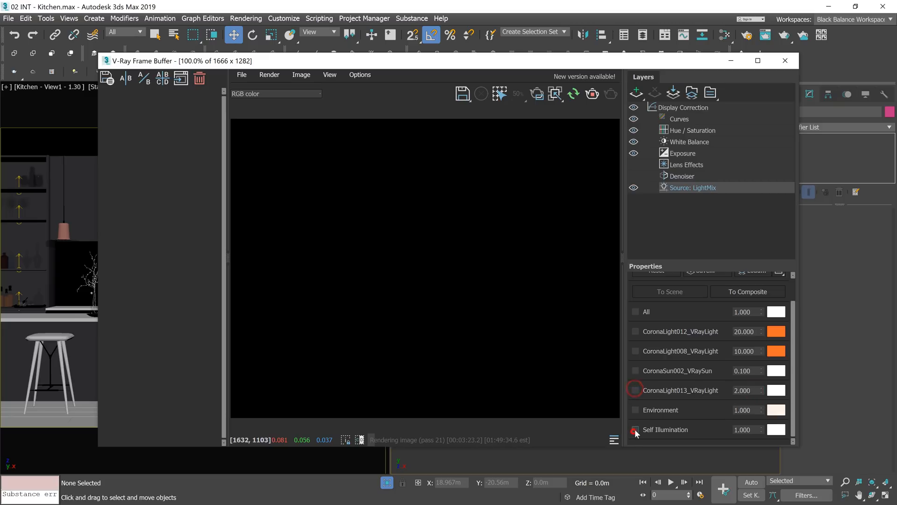
{"action": "left_click", "coordinate": [636, 429]}
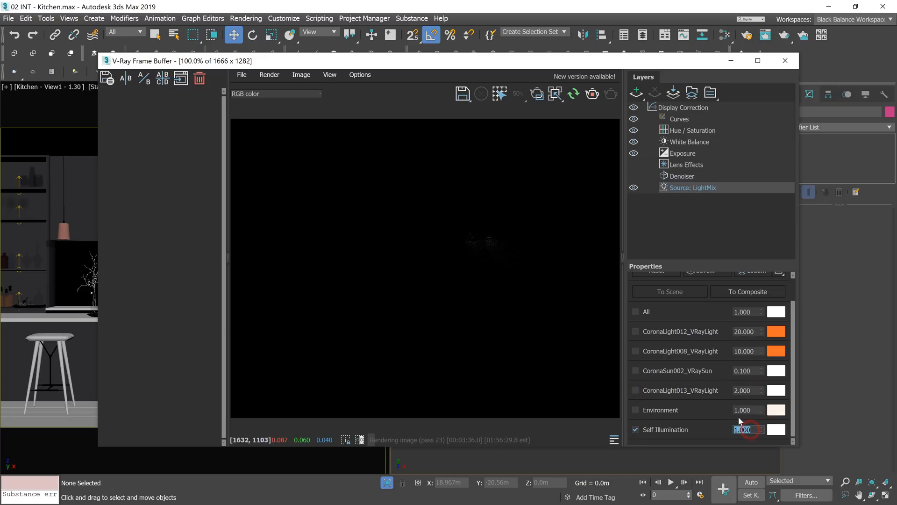
{"action": "type", "text": "50.000"}
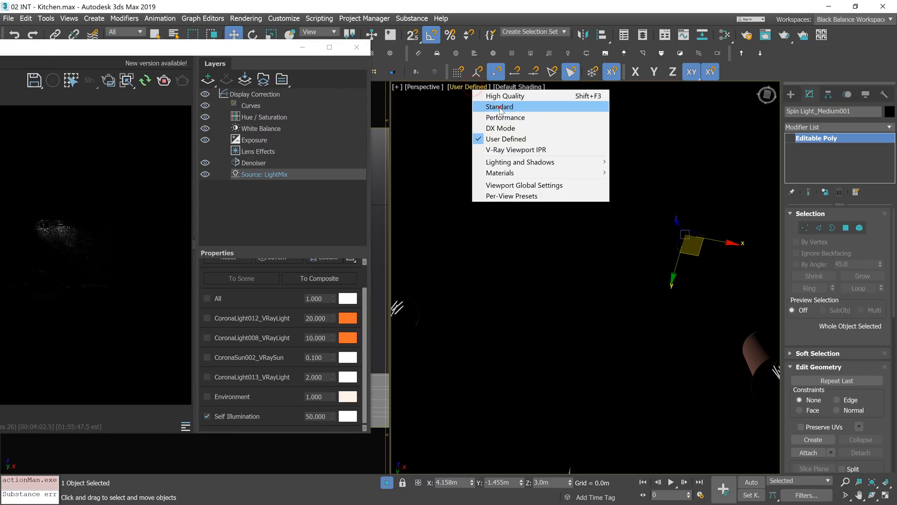
Set the perspective viewport shading to Standard quality
{"action": "left_click", "coordinate": [499, 106]}
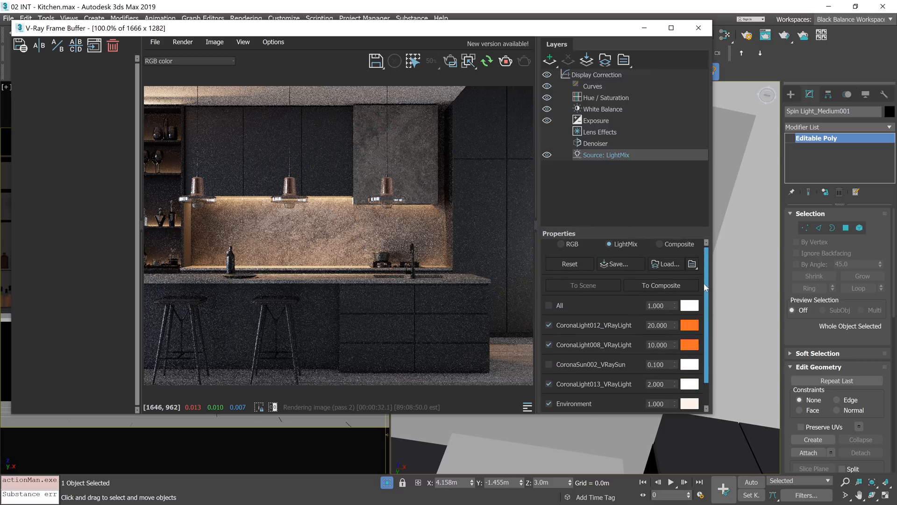
Re-include the lights in the mix, leave CoronaLight012's tint unchanged, and show the Curves correction below White Balance
{"action": "left_click", "coordinate": [664, 244]}
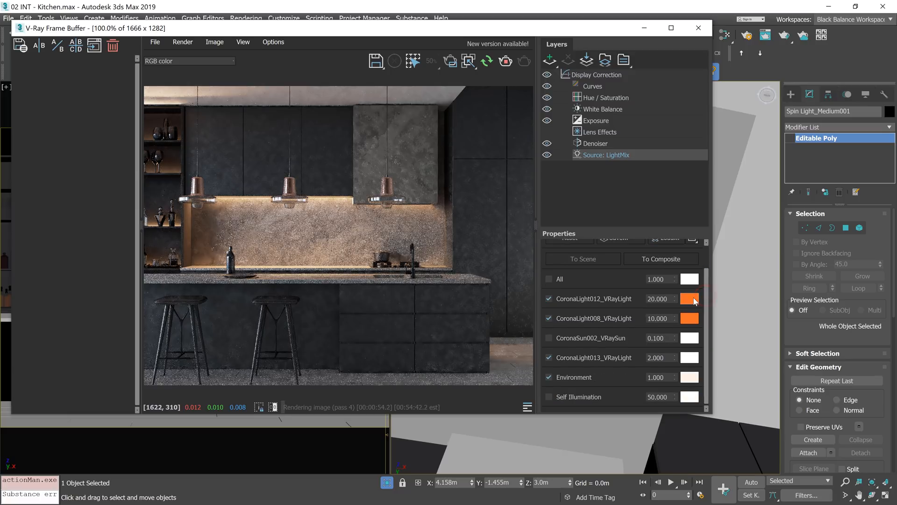
{"action": "left_click", "coordinate": [688, 299]}
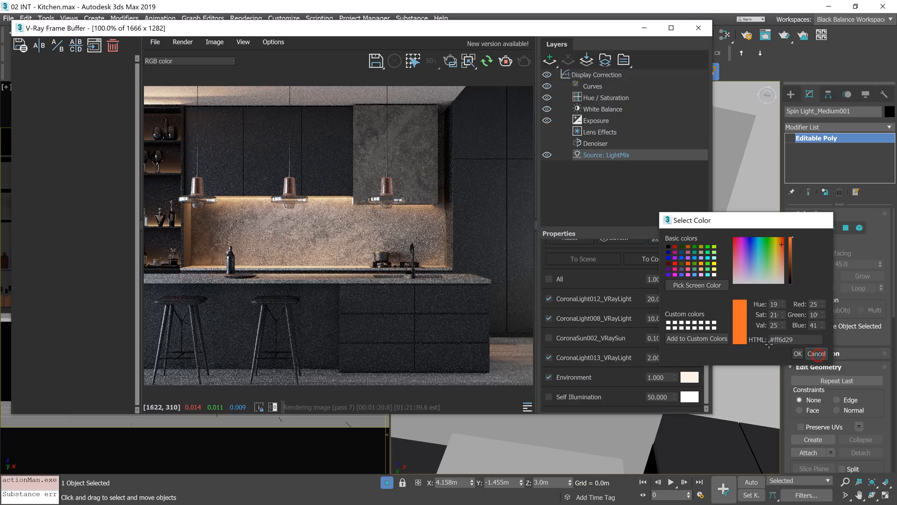
{"action": "left_click", "coordinate": [798, 353]}
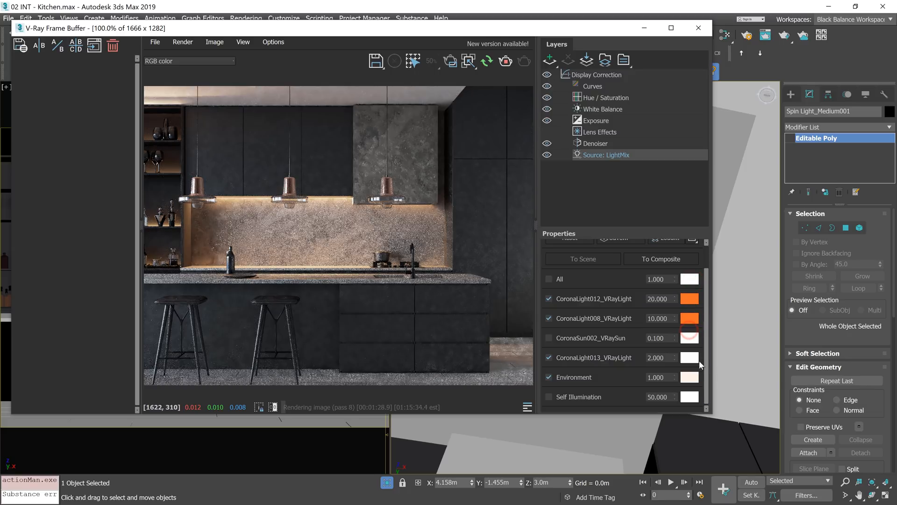
{"action": "left_click", "coordinate": [593, 86]}
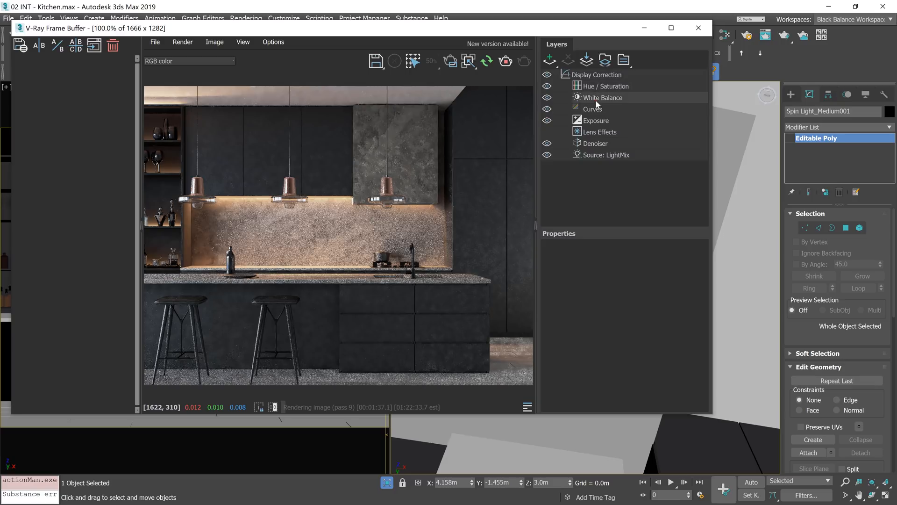
{"action": "left_click", "coordinate": [592, 109]}
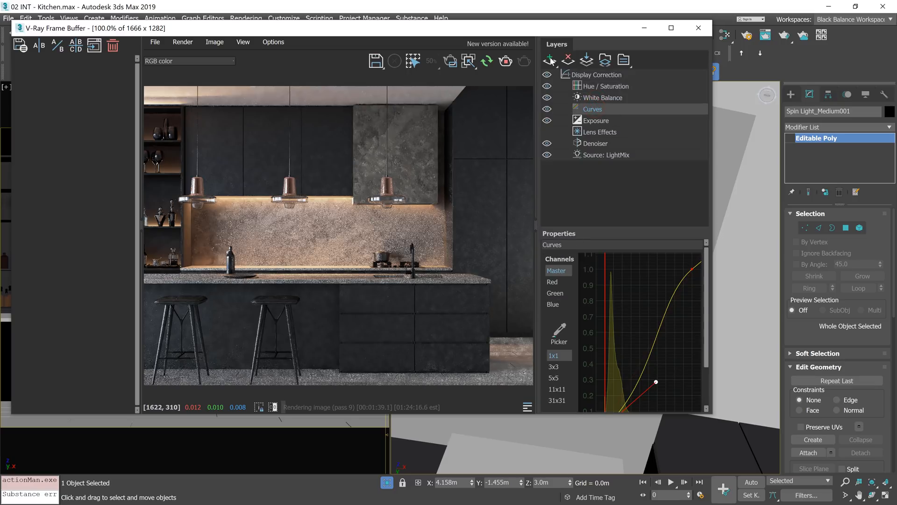